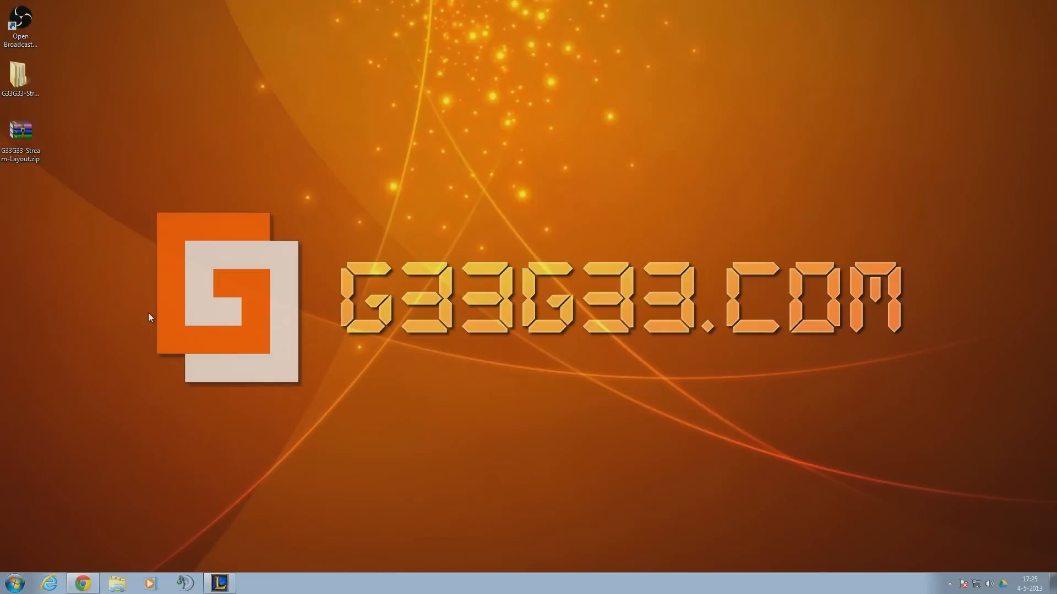
pyautogui.moveTo(853, 319)
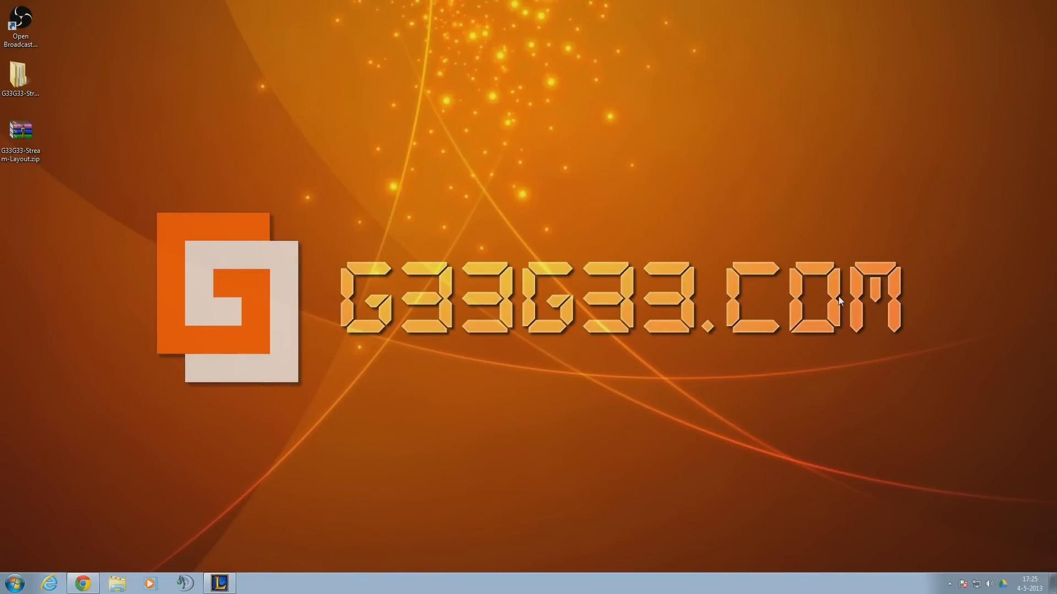
pyautogui.moveTo(848, 297)
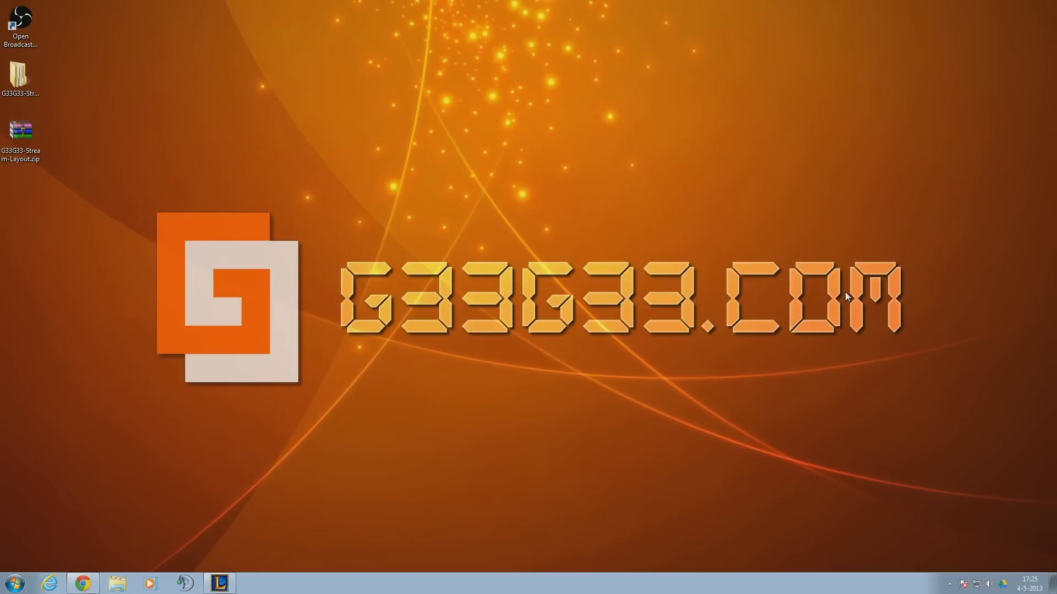
pyautogui.moveTo(871, 291)
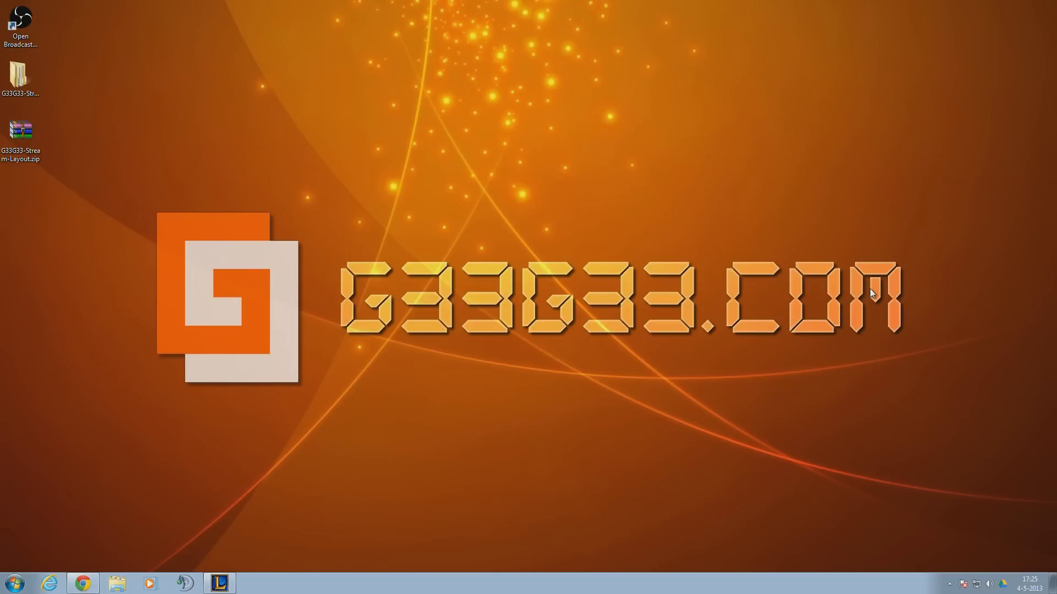
pyautogui.moveTo(864, 294)
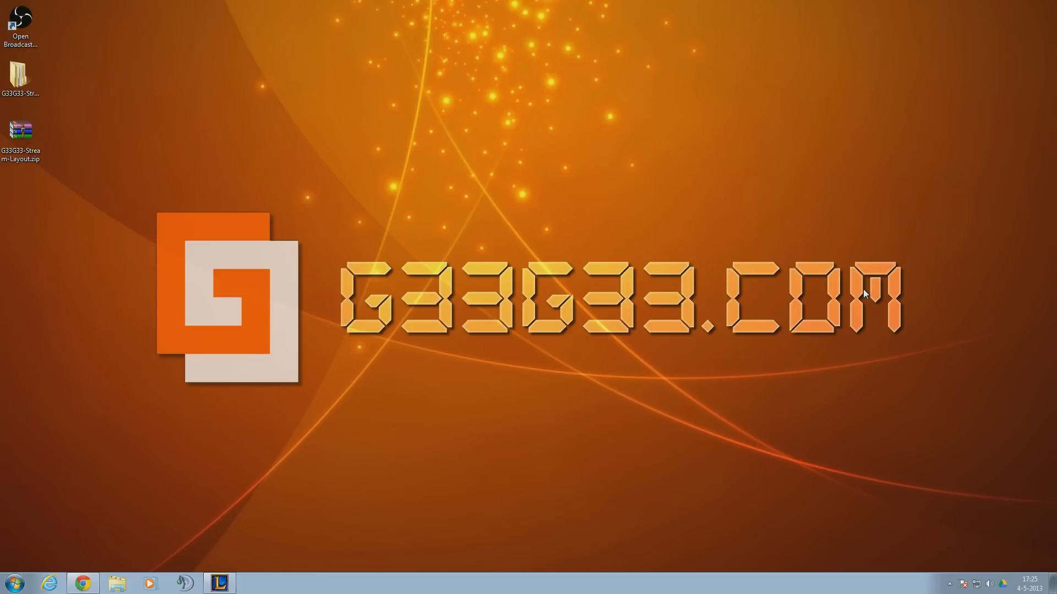
pyautogui.moveTo(775, 299)
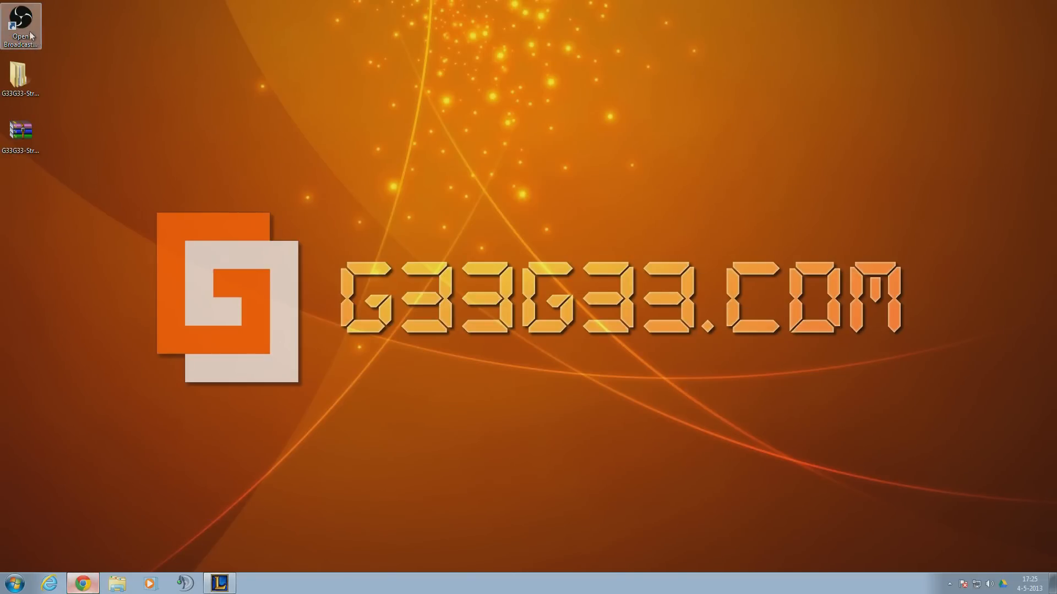
# - Launch OBS in a restored, smaller window and add an empty scene named Scene 2
pyautogui.click(21, 26)
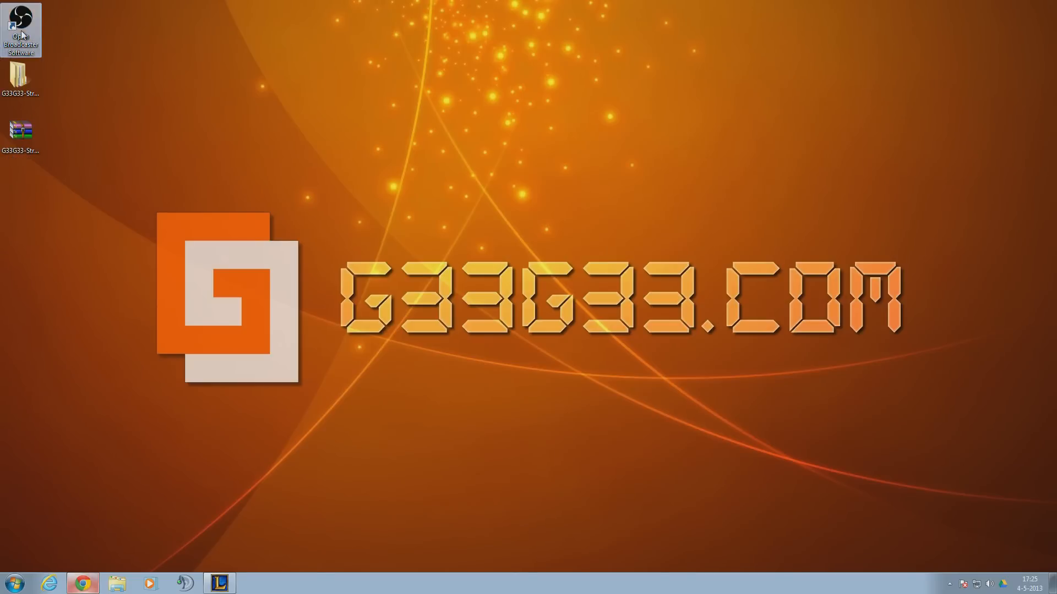
pyautogui.moveTo(81, 48)
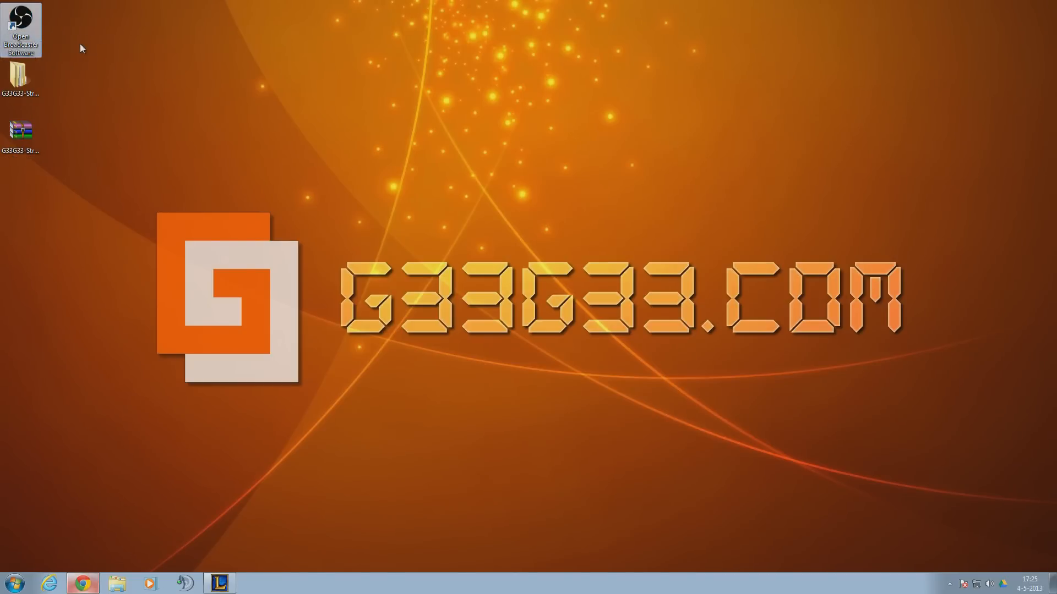
pyautogui.doubleClick(20, 27)
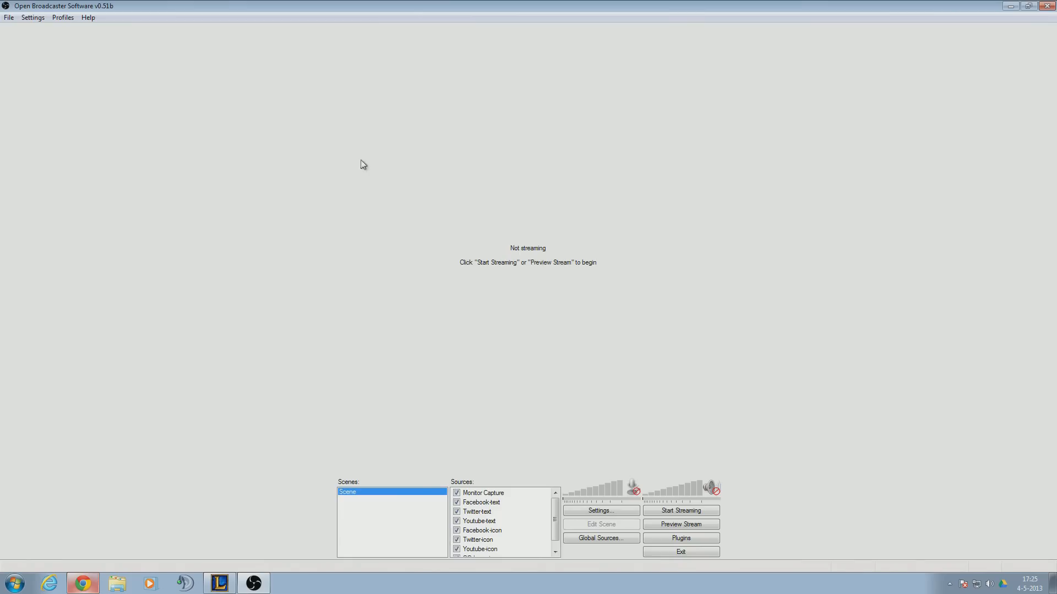
pyautogui.click(1028, 6)
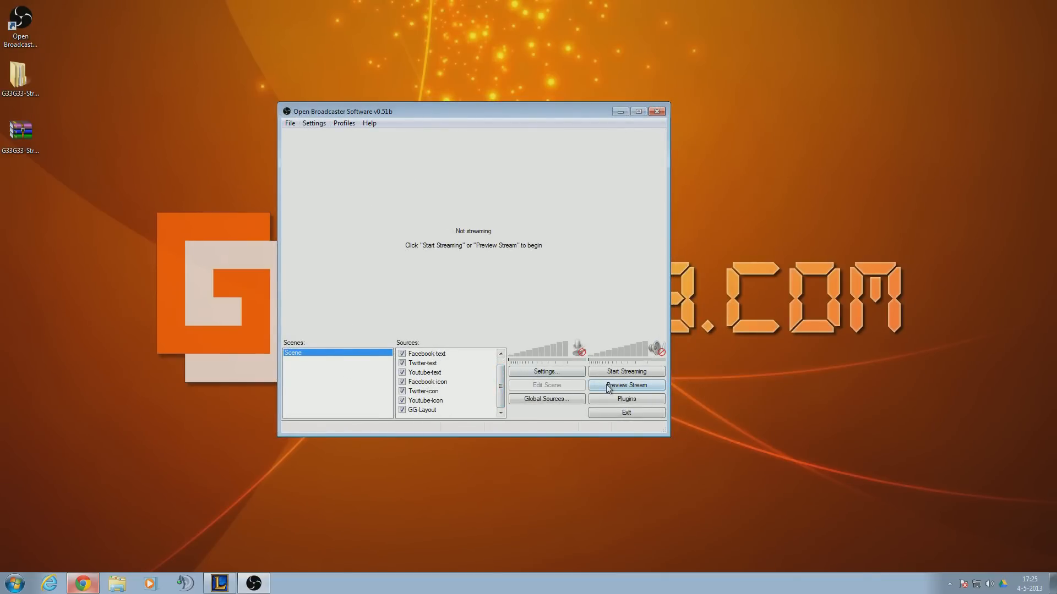
pyautogui.rightClick(337, 363)
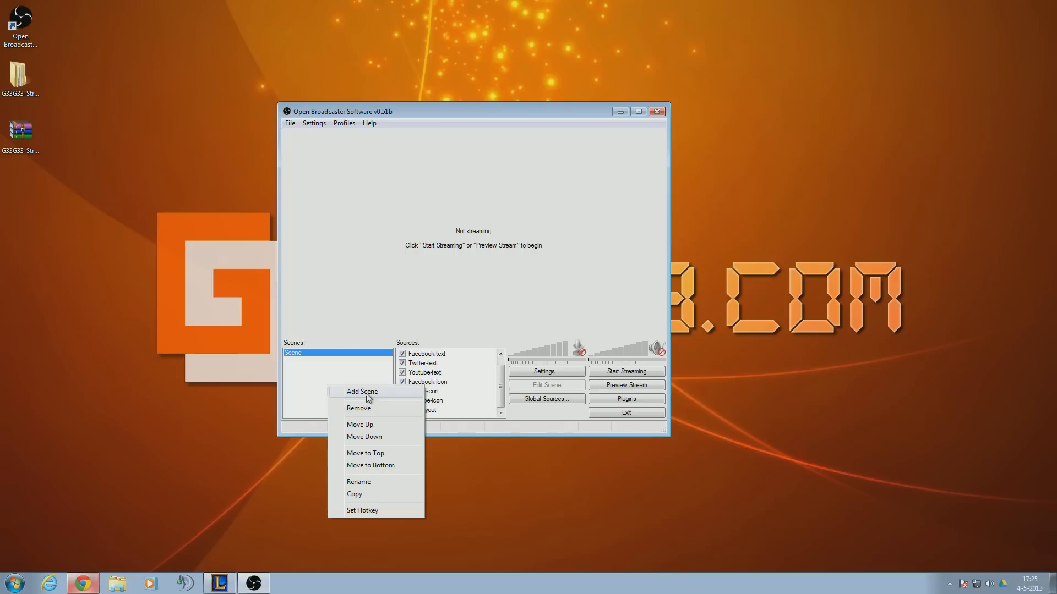
pyautogui.click(362, 391)
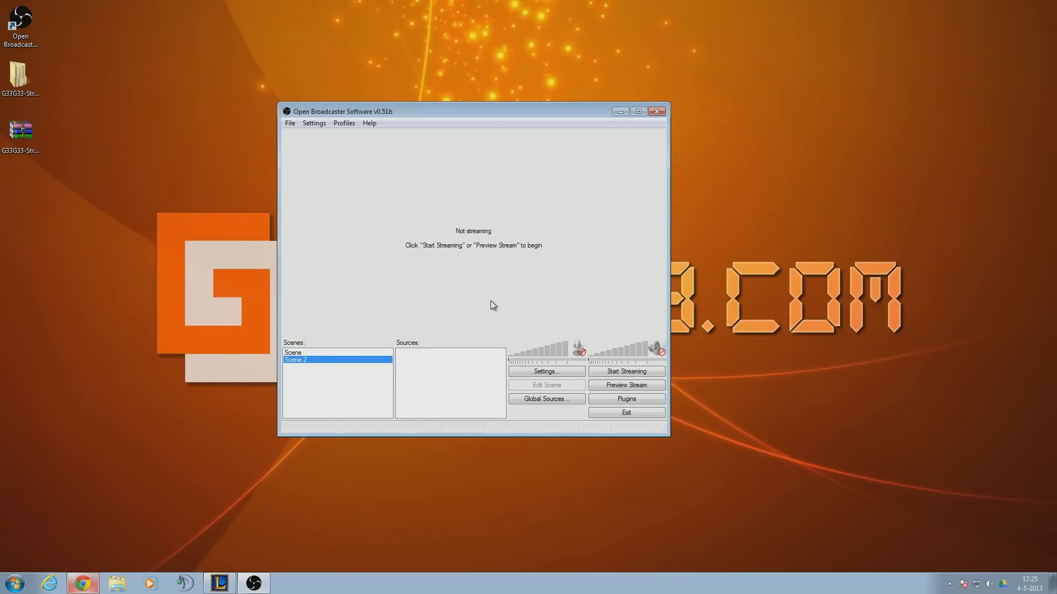
# - Add a GGLayout image source showing the G33G33 layout file, then preview the stream
pyautogui.rightClick(450, 377)
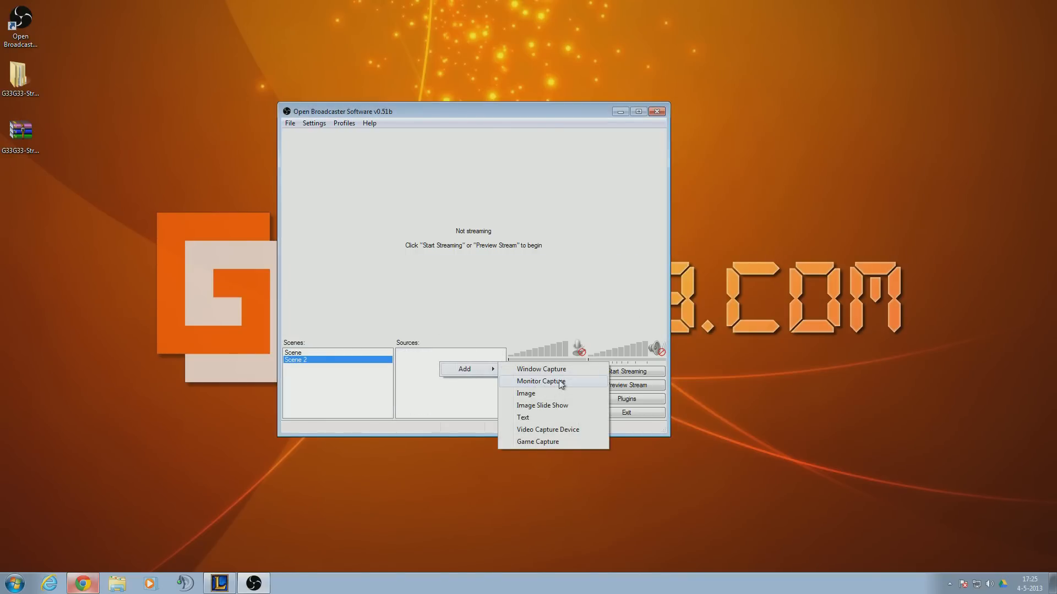
pyautogui.click(525, 393)
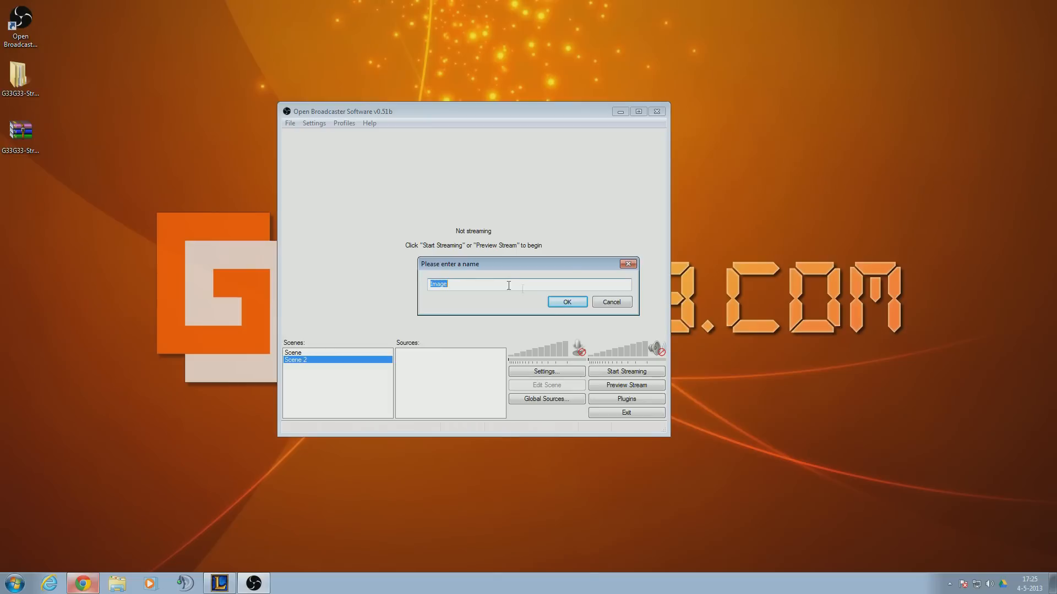
pyautogui.write('GG')
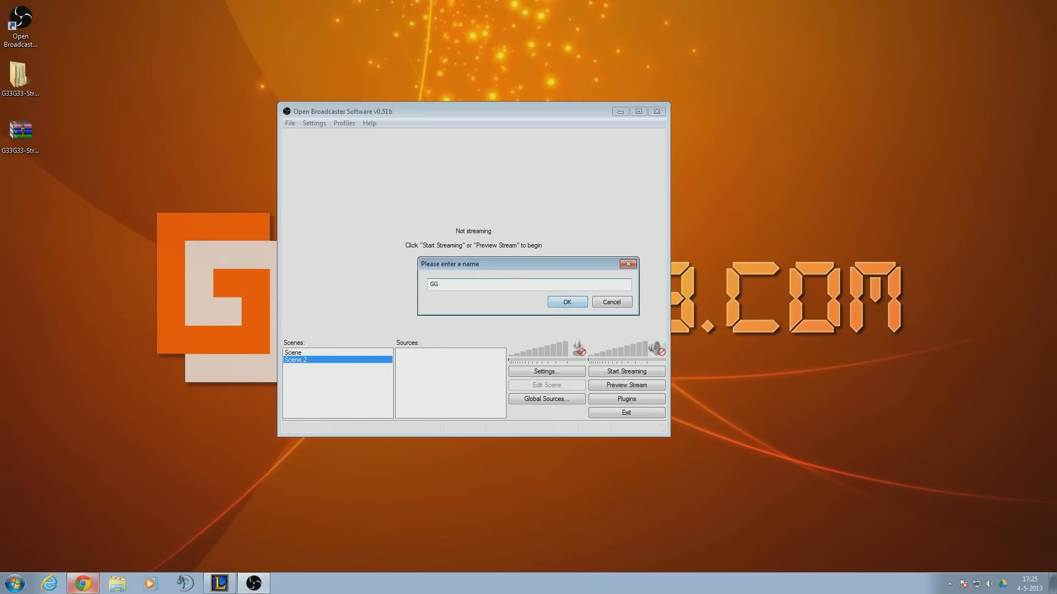
pyautogui.click(566, 301)
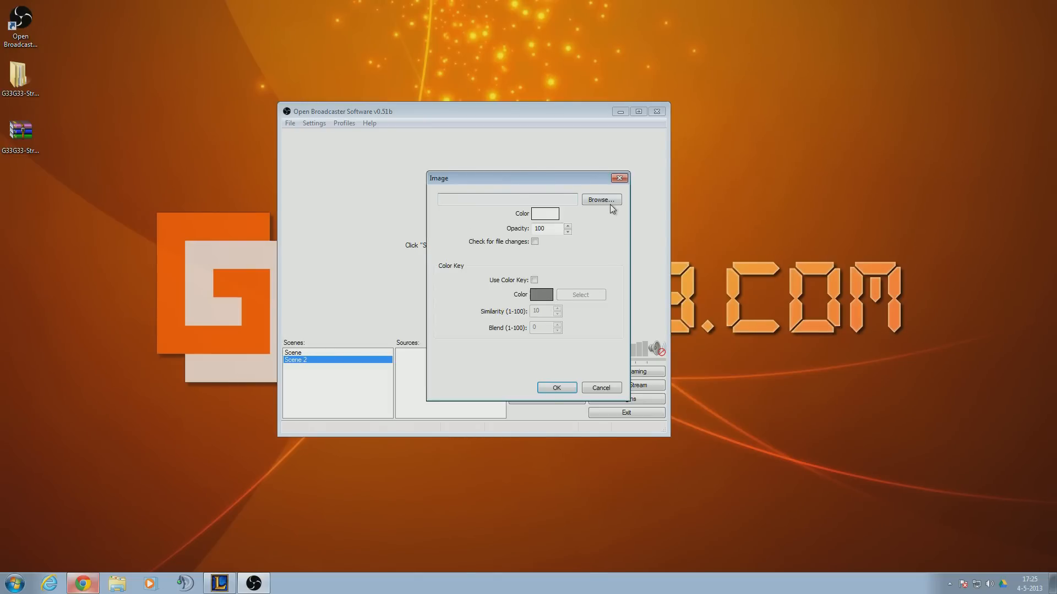
pyautogui.click(600, 199)
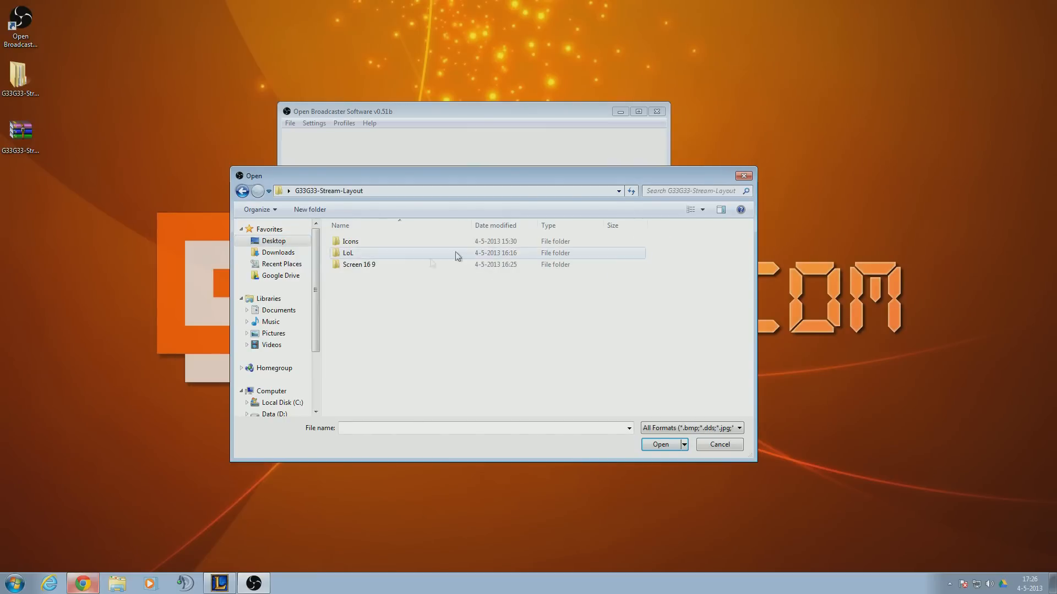
pyautogui.doubleClick(359, 264)
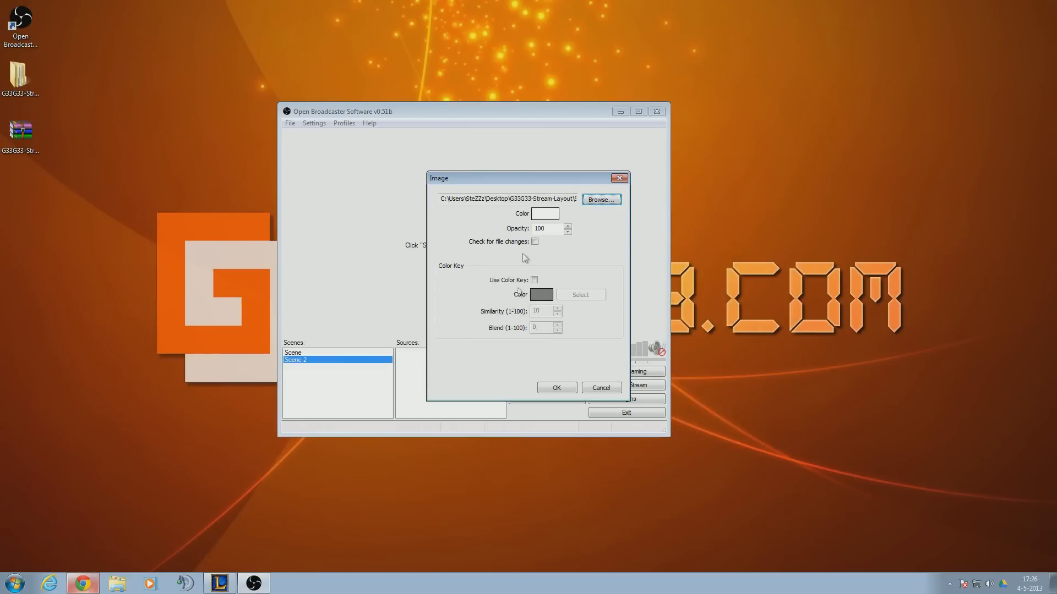
pyautogui.click(556, 387)
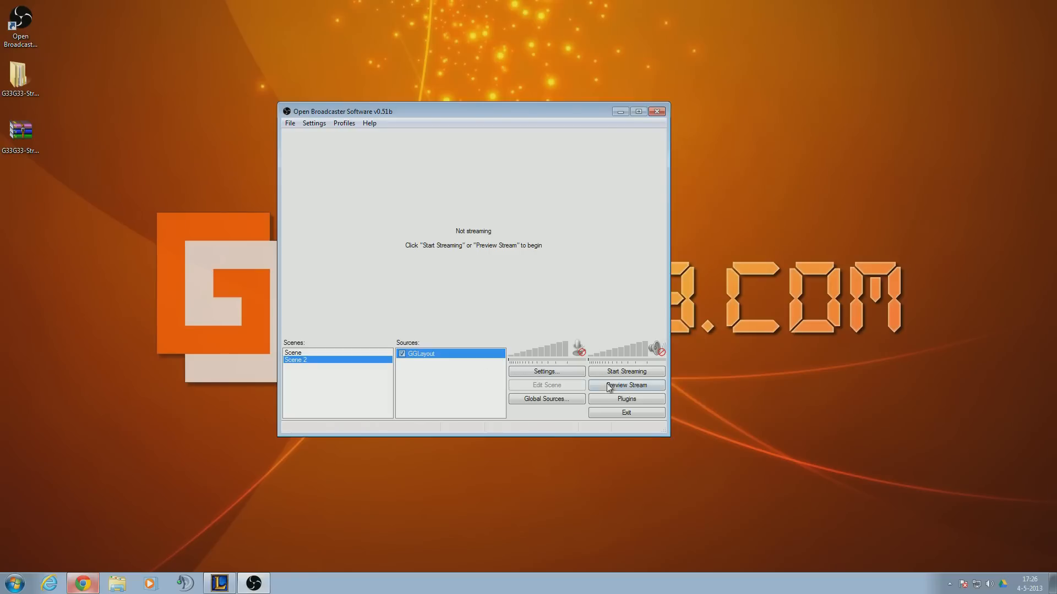
pyautogui.click(625, 385)
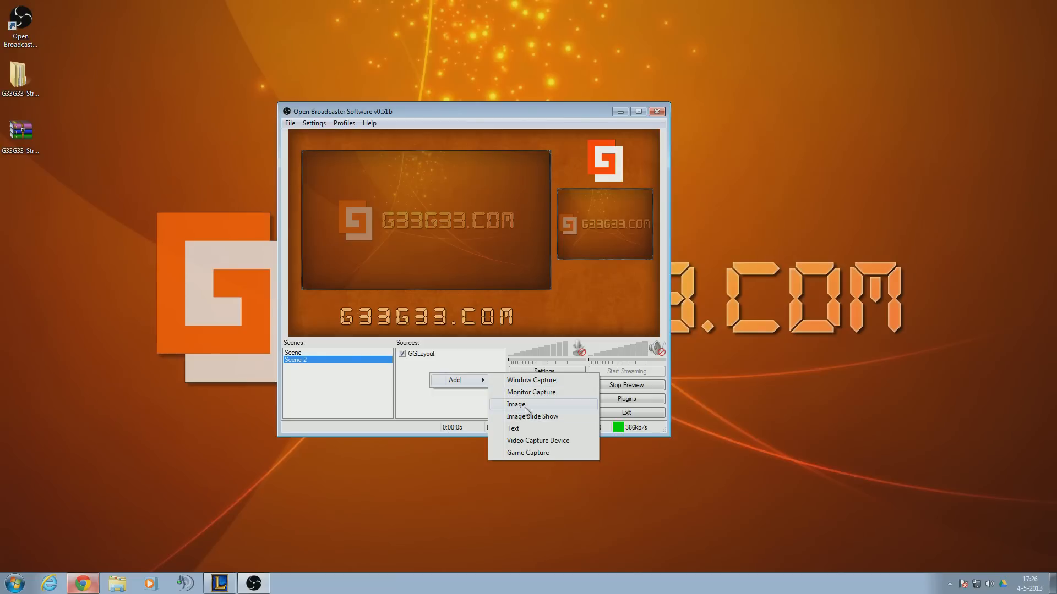
# - Add a Youtube-ico image source and shrink the YouTube logo beneath the small right-hand frame
pyautogui.click(515, 405)
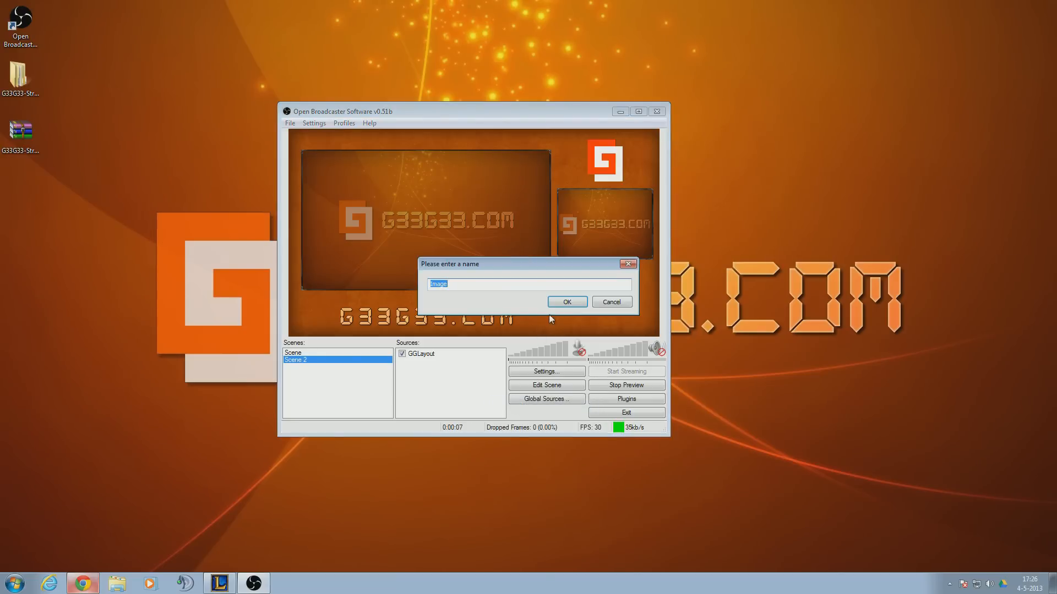
pyautogui.write('Youtube-')
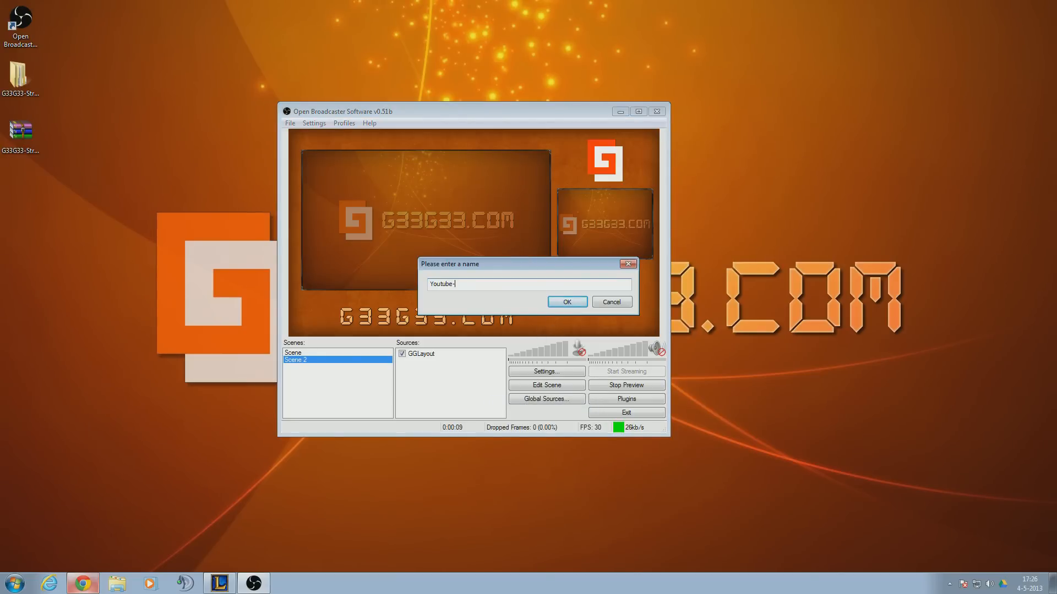
pyautogui.click(565, 301)
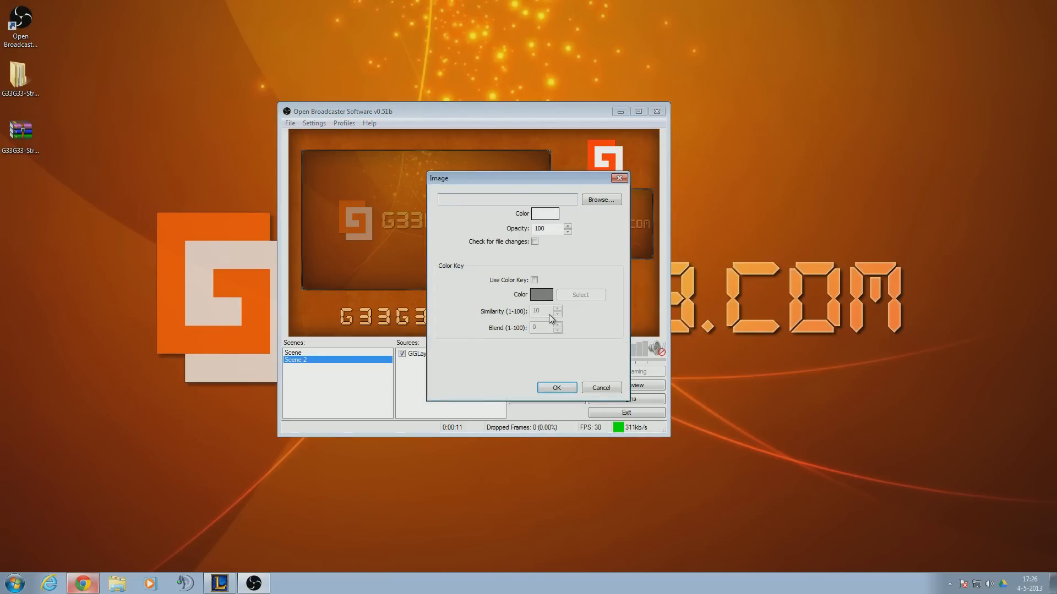
pyautogui.click(599, 199)
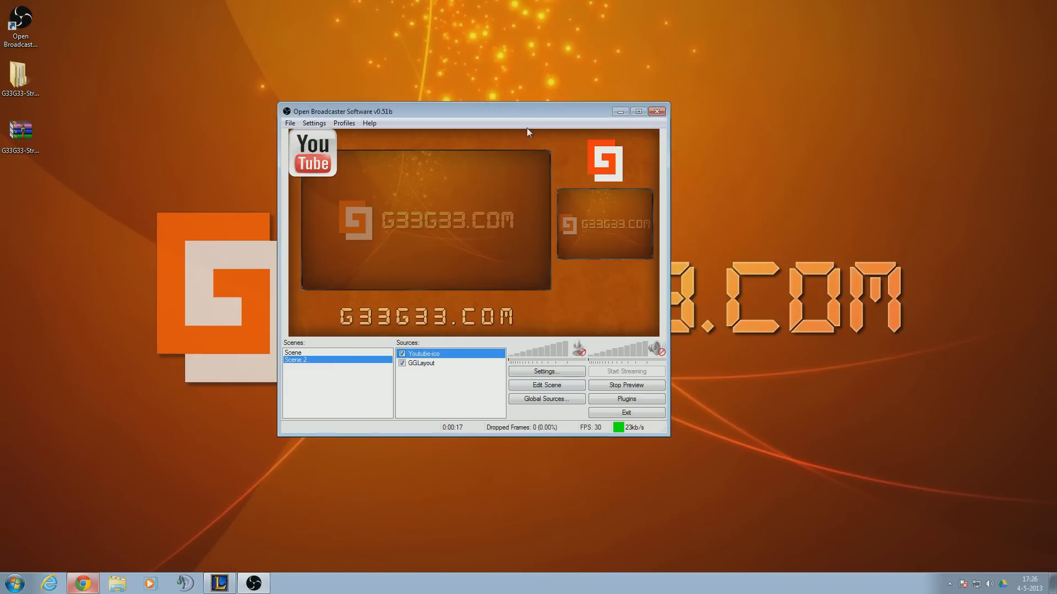
pyautogui.click(638, 111)
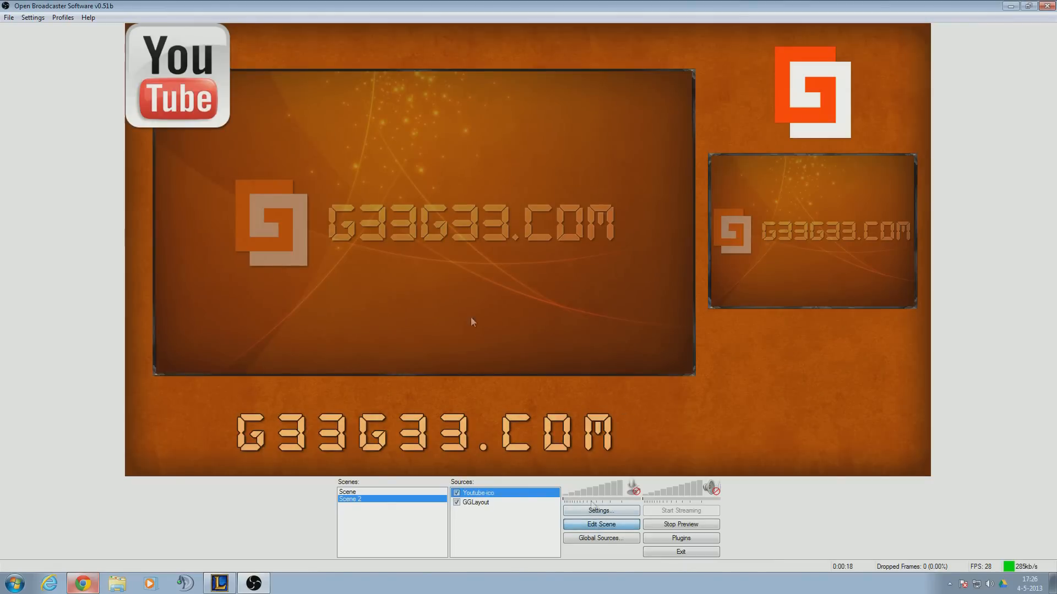
pyautogui.moveTo(177, 76); pyautogui.dragTo(760, 367)
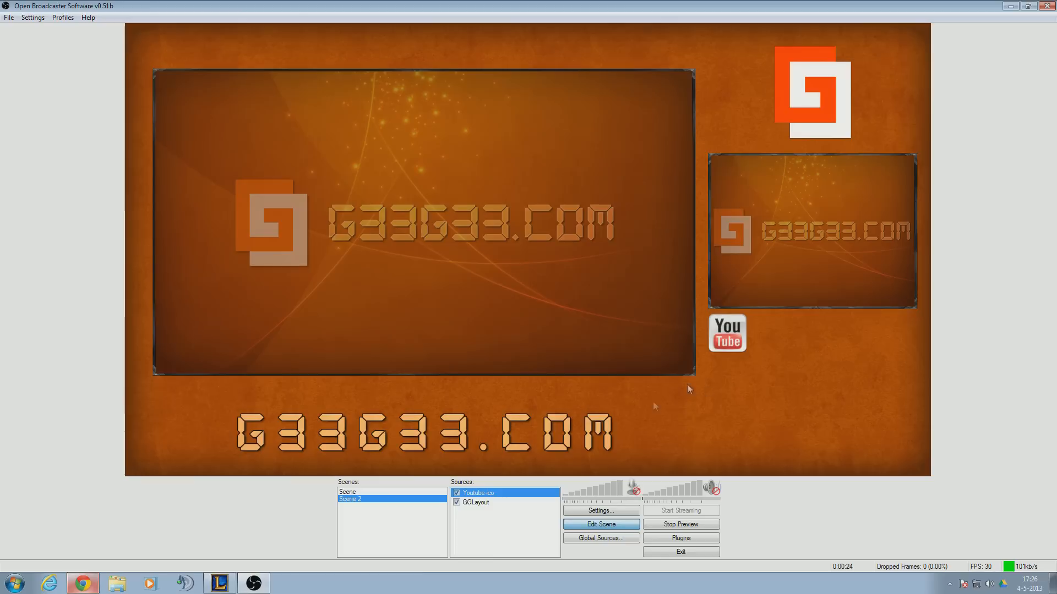
# - Add a Twitter-ico image source with the Twitter logo placed under the YouTube icon
pyautogui.rightClick(501, 523)
pyautogui.write('Tw')
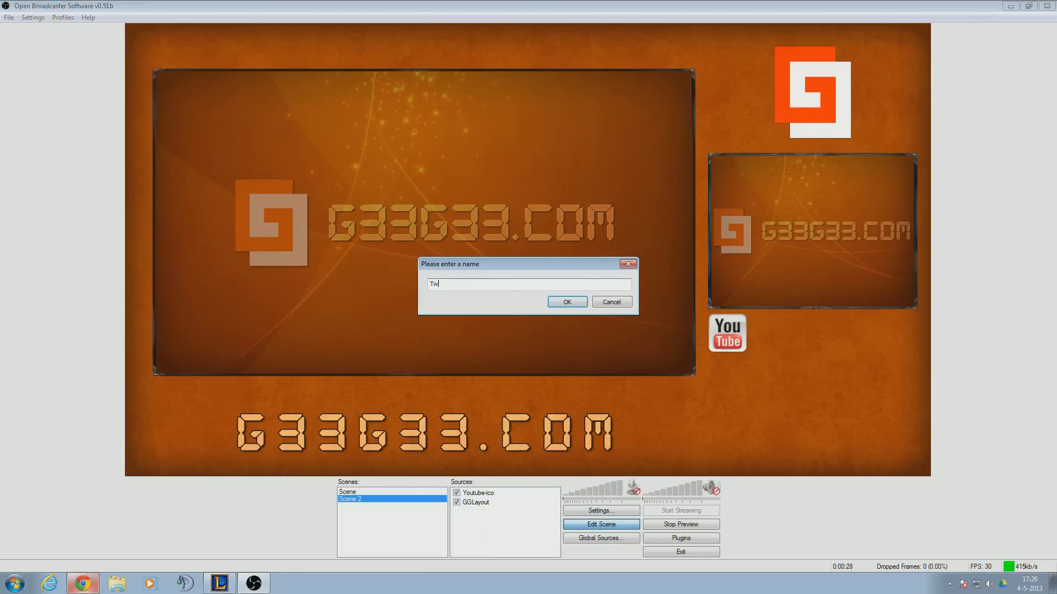
pyautogui.click(566, 301)
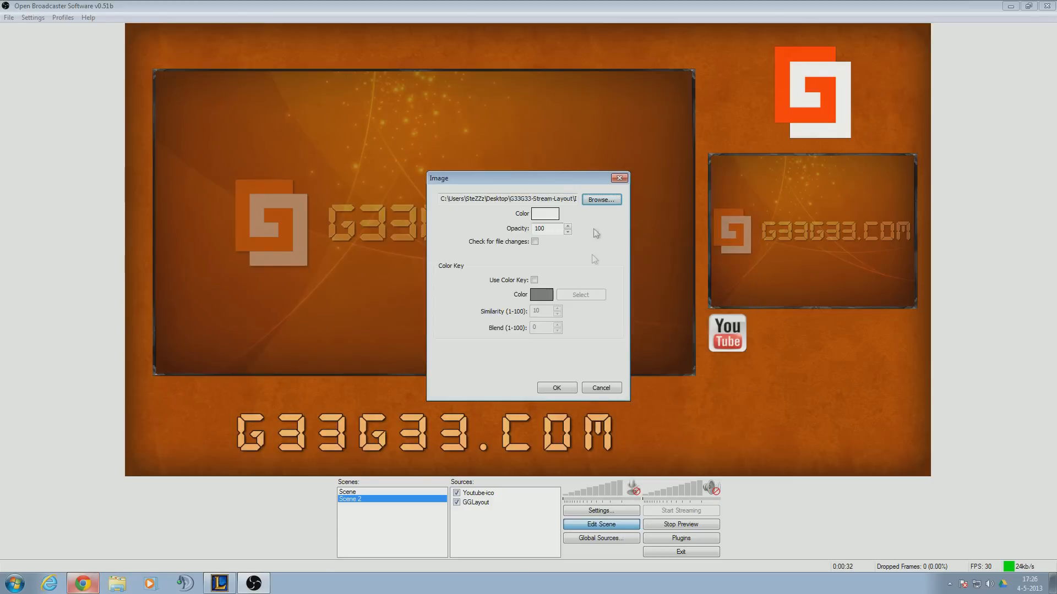
pyautogui.click(555, 388)
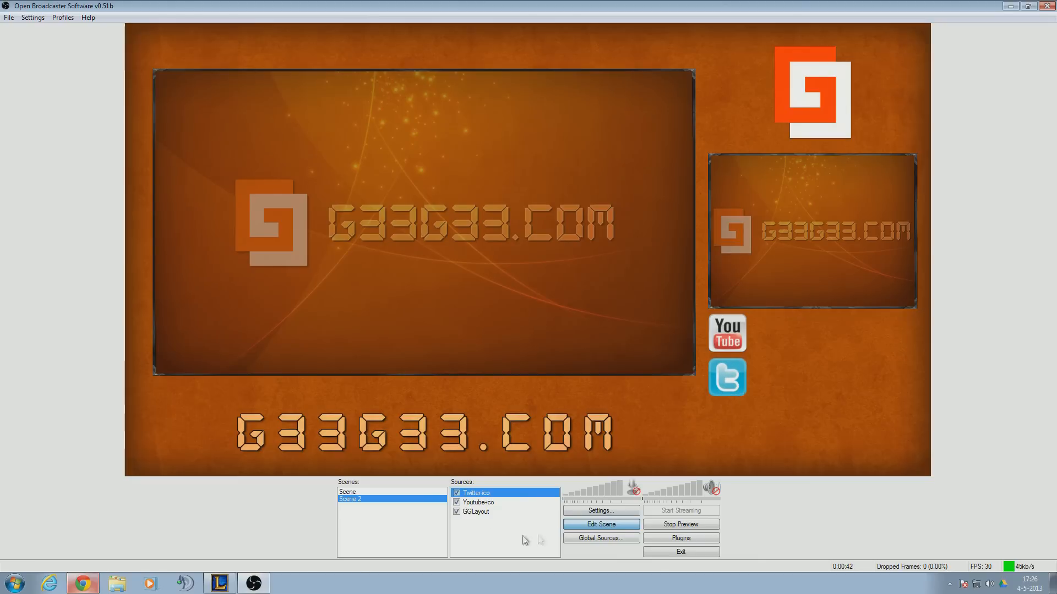
# - Add a Facebook-ico image source, resized to match and placed below the Twitter icon
pyautogui.click(519, 534)
pyautogui.write('F')
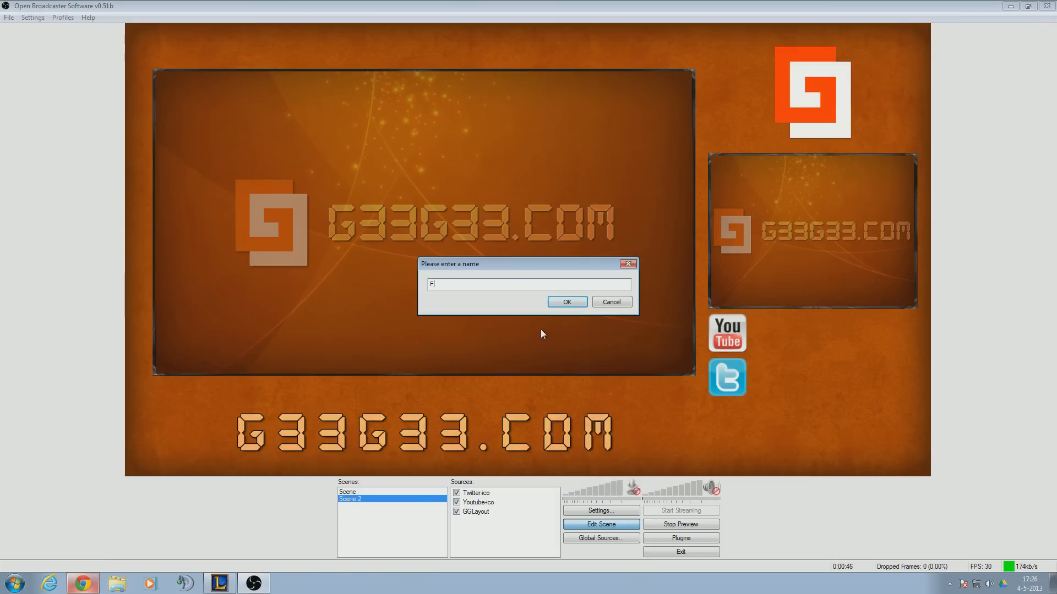
pyautogui.write('acebook-c')
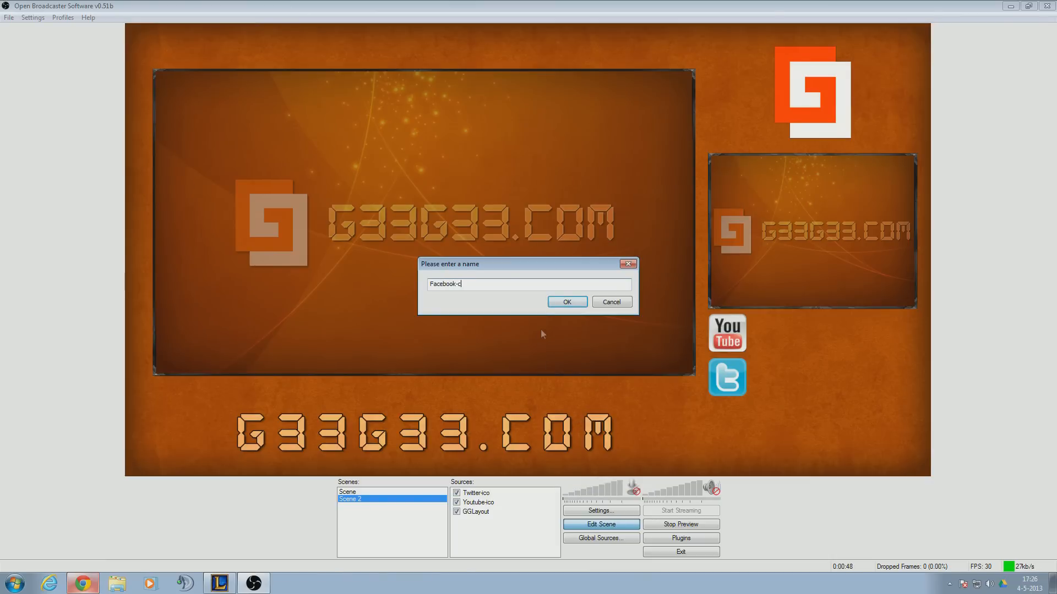
pyautogui.click(566, 301)
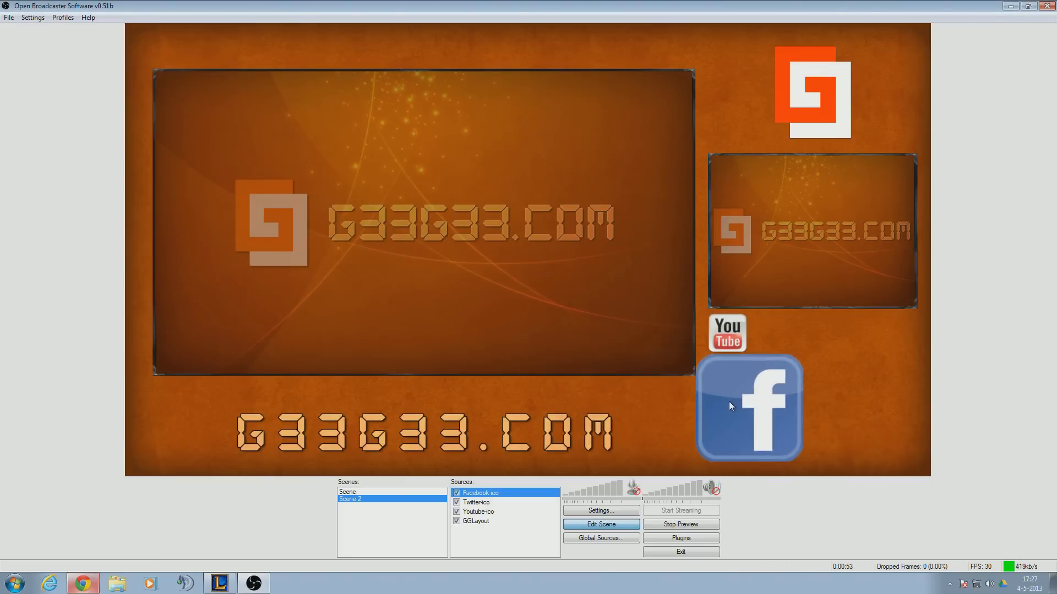
pyautogui.moveTo(731, 404); pyautogui.dragTo(808, 458)
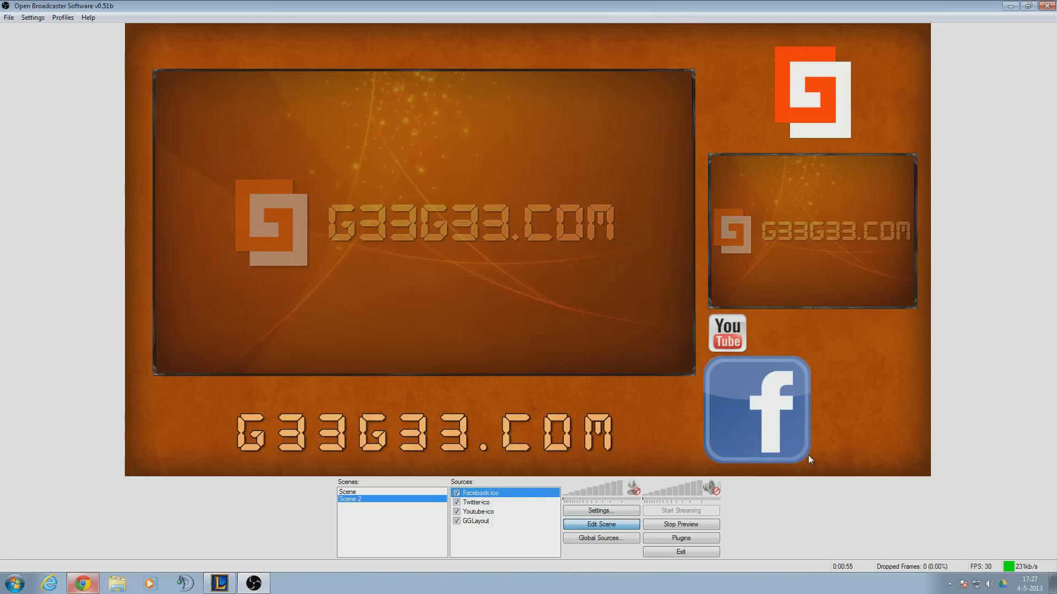
pyautogui.moveTo(810, 460); pyautogui.dragTo(735, 388)
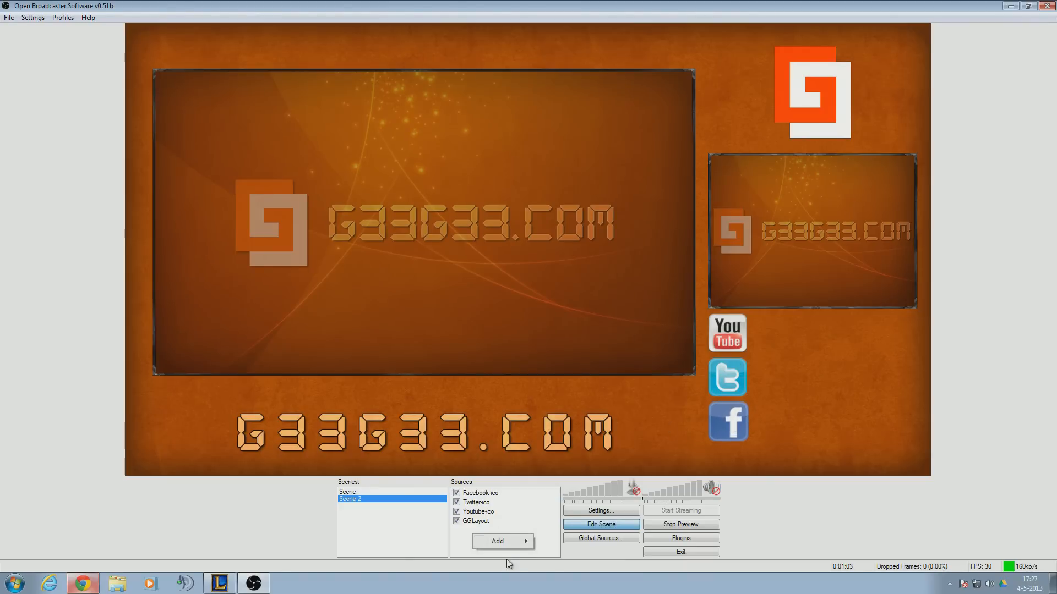
# - Create a text source named Youtube-text
pyautogui.click(502, 541)
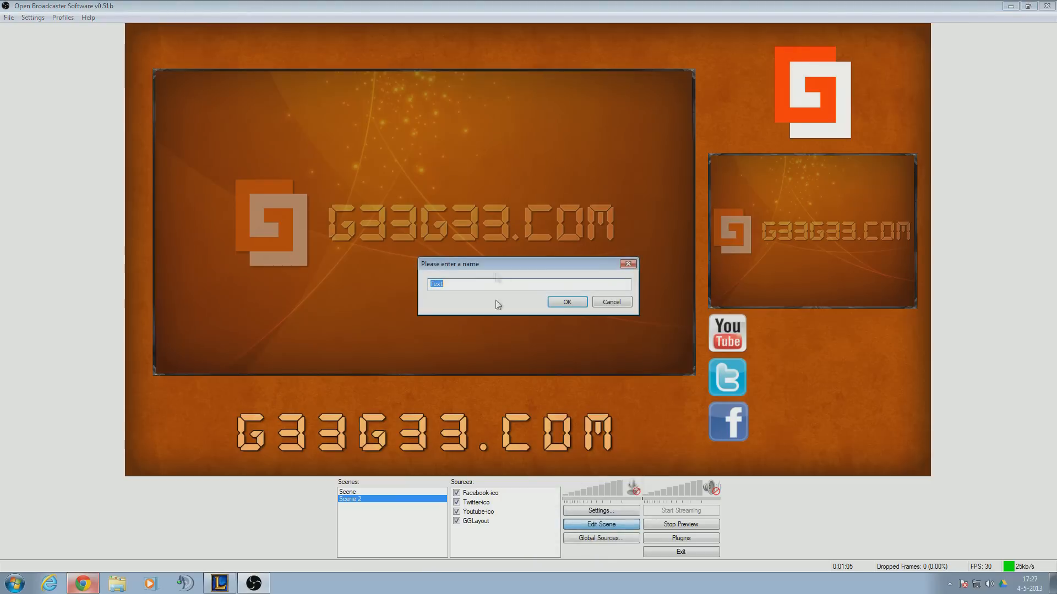
pyautogui.write('YU')
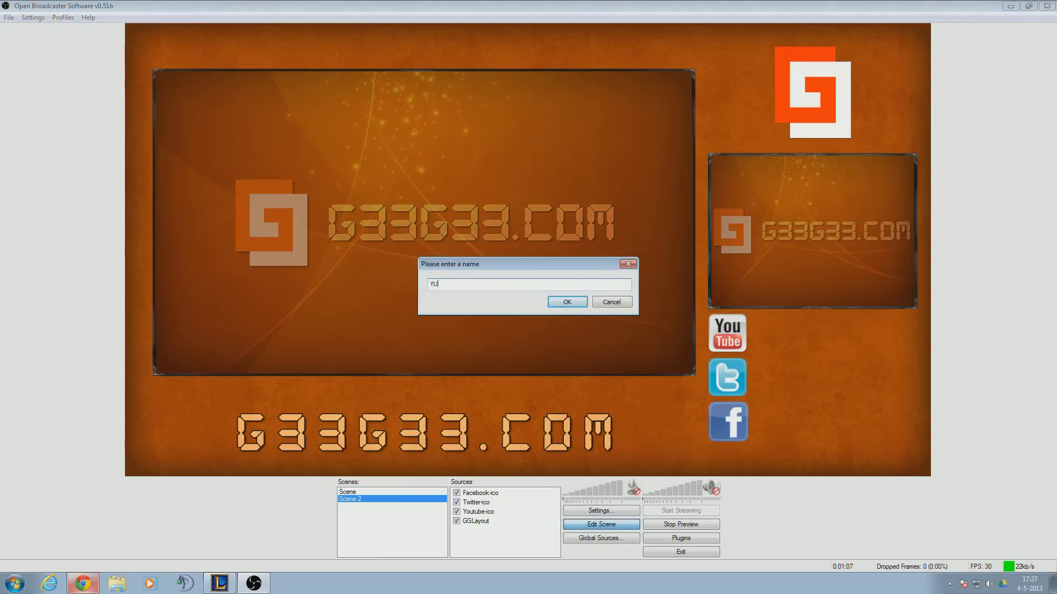
pyautogui.write('Youtube-tex')
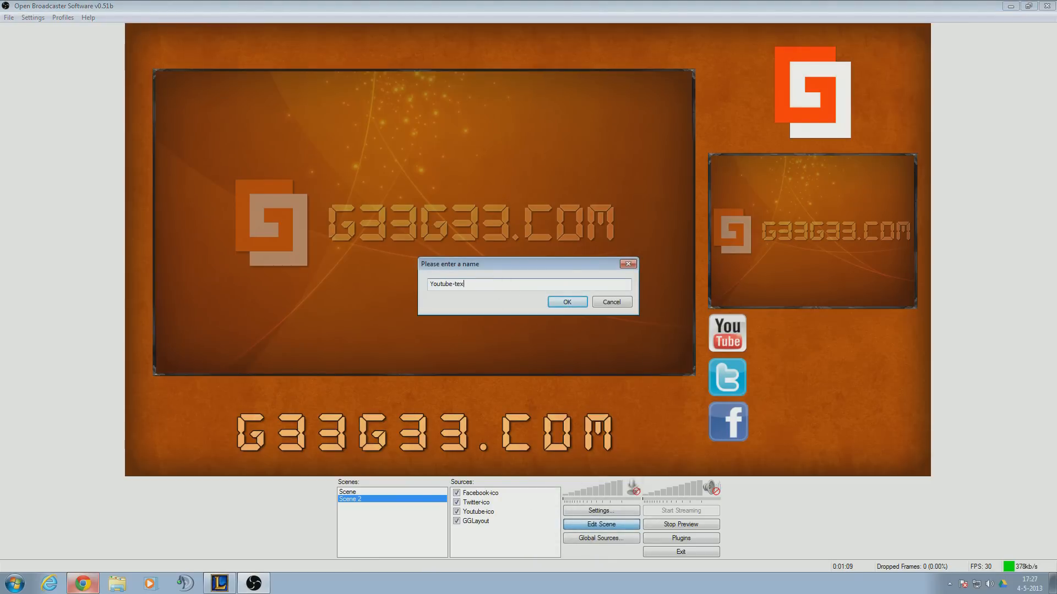
pyautogui.click(566, 301)
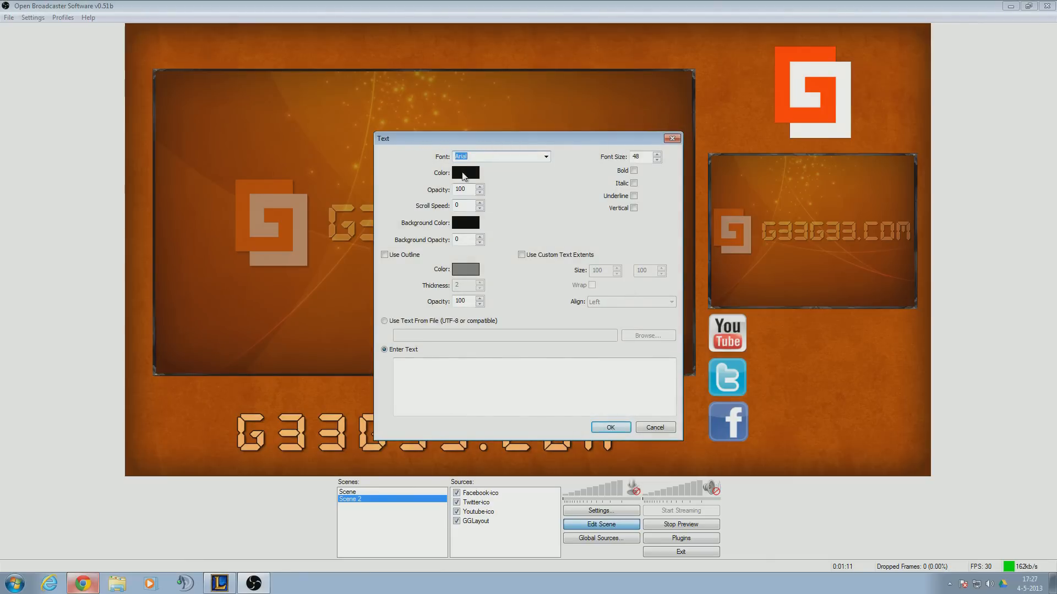
# - Make the text white with an orange outline and enter the name SteZZz
pyautogui.click(465, 172)
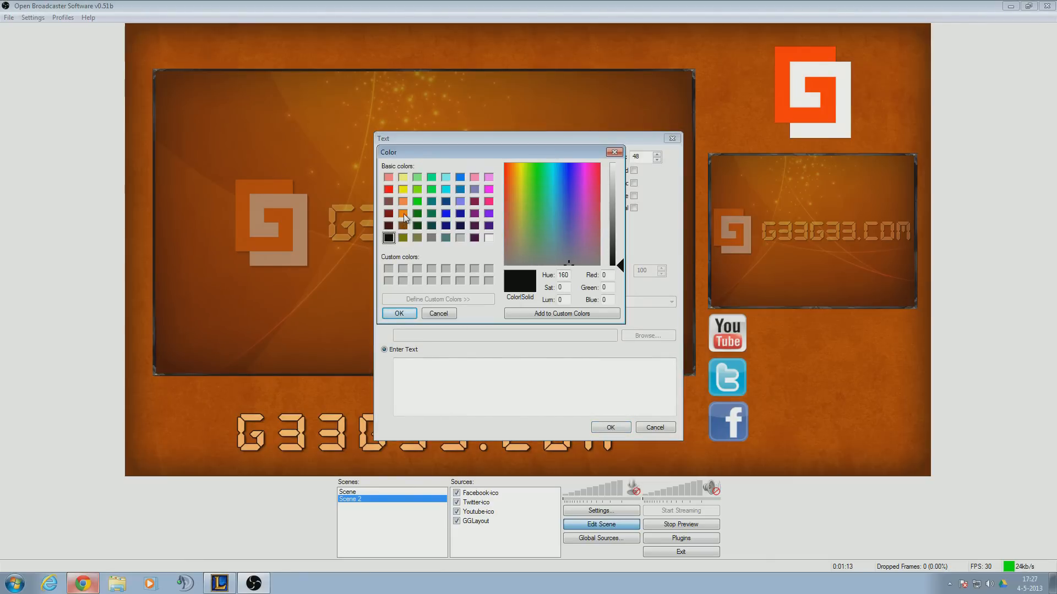
pyautogui.click(399, 313)
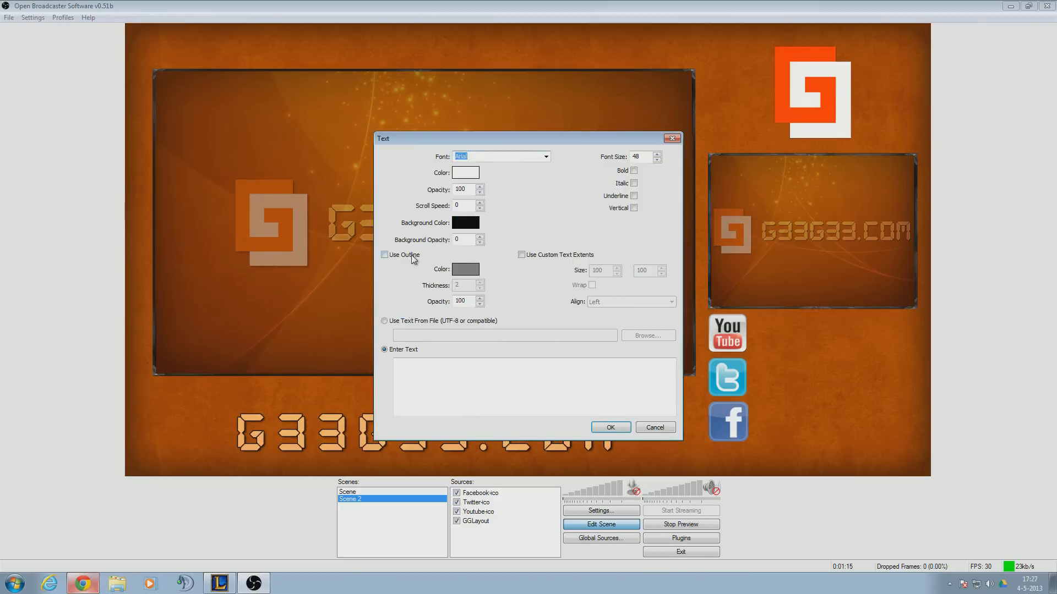
pyautogui.click(465, 172)
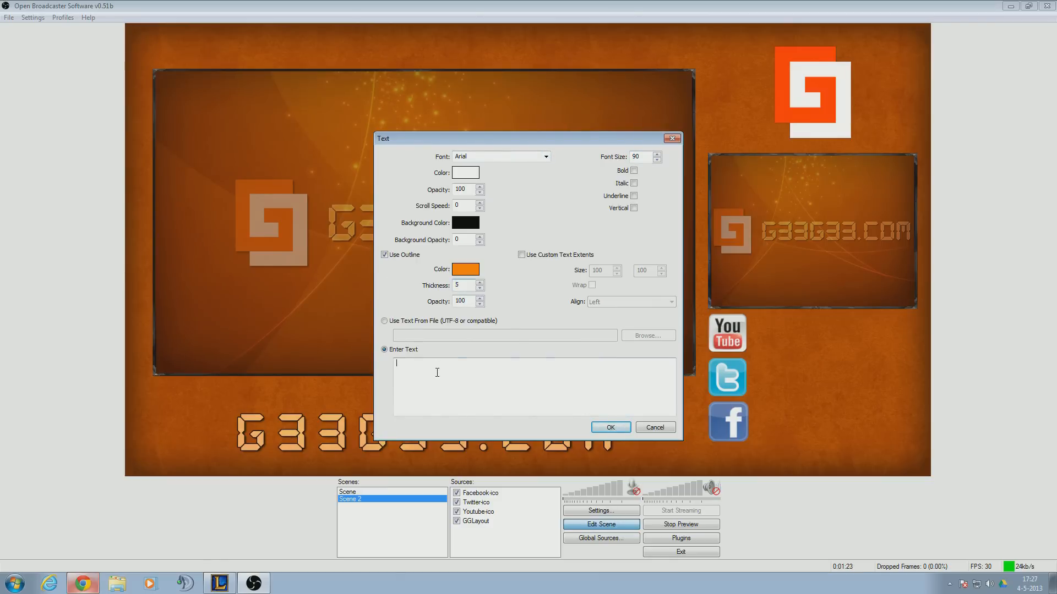
pyautogui.write('SteZZz')
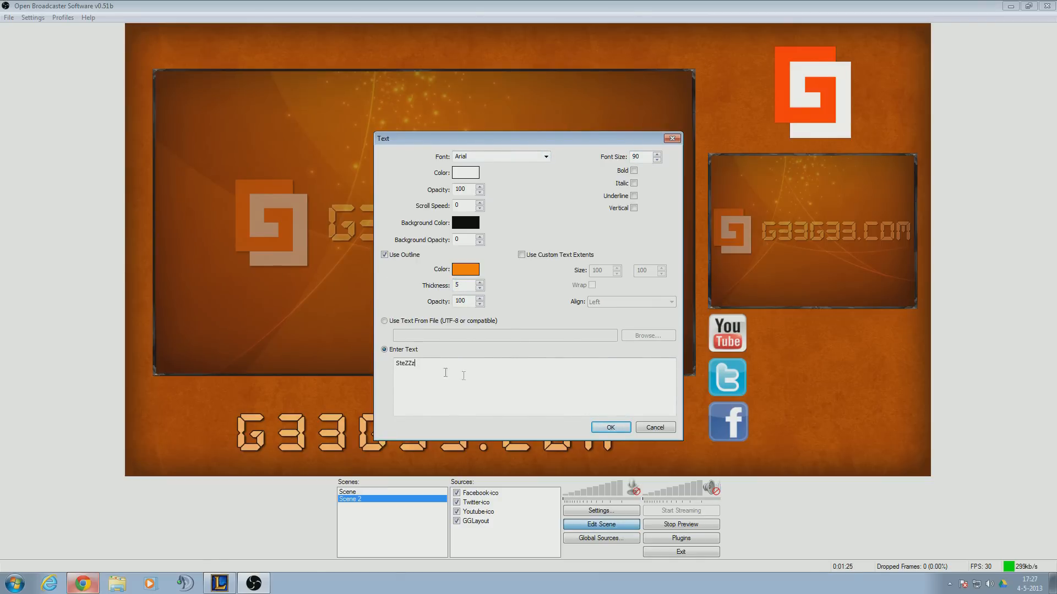
pyautogui.click(609, 427)
pyautogui.write('Twitter-text')
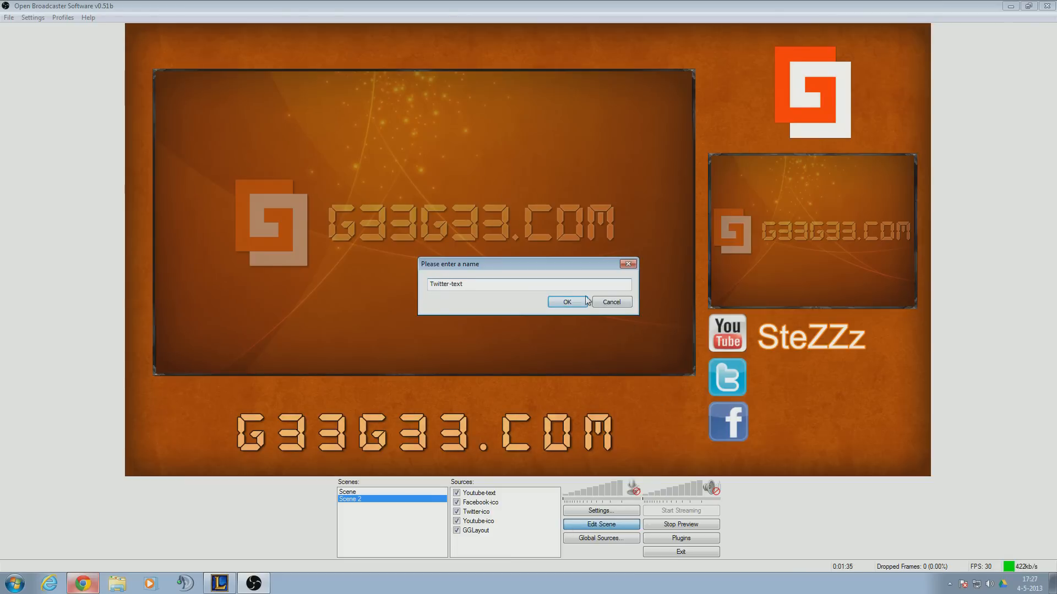
# - Name the source Twitter-text and set font size 90 with an orange outline
pyautogui.click(567, 301)
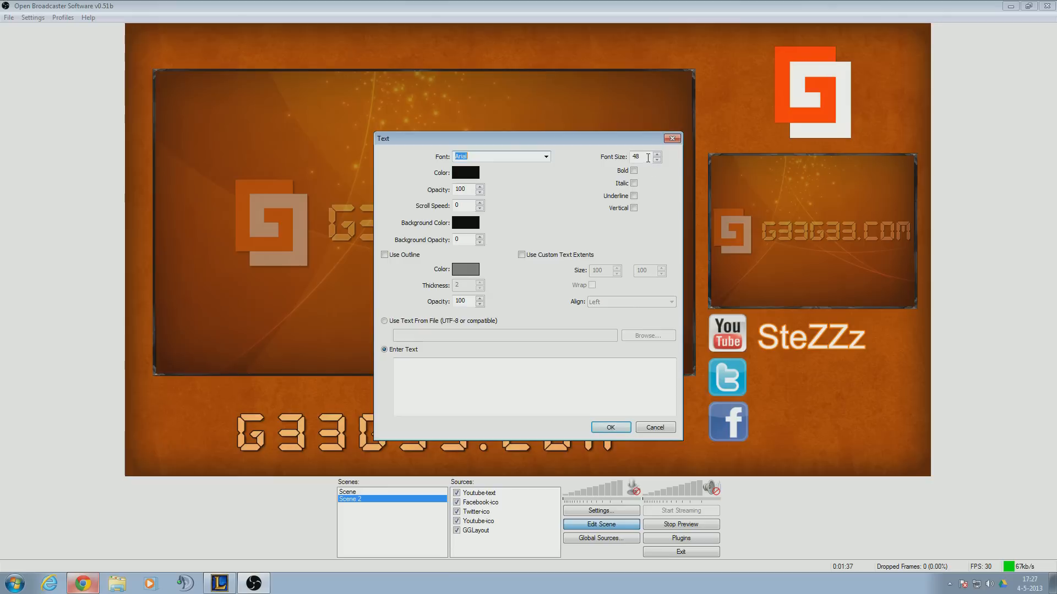
pyautogui.write('90')
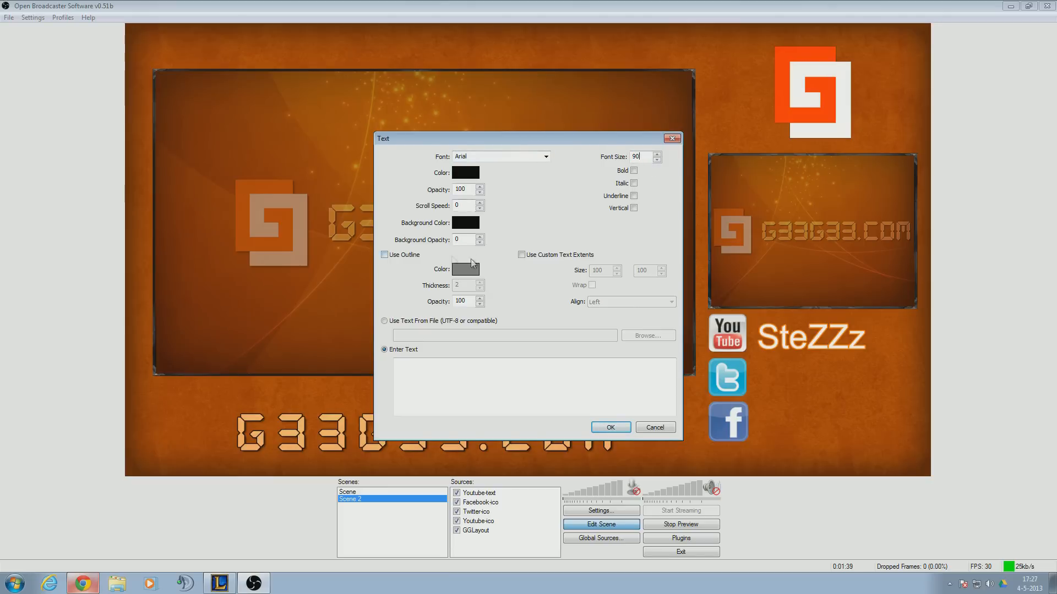
pyautogui.click(384, 255)
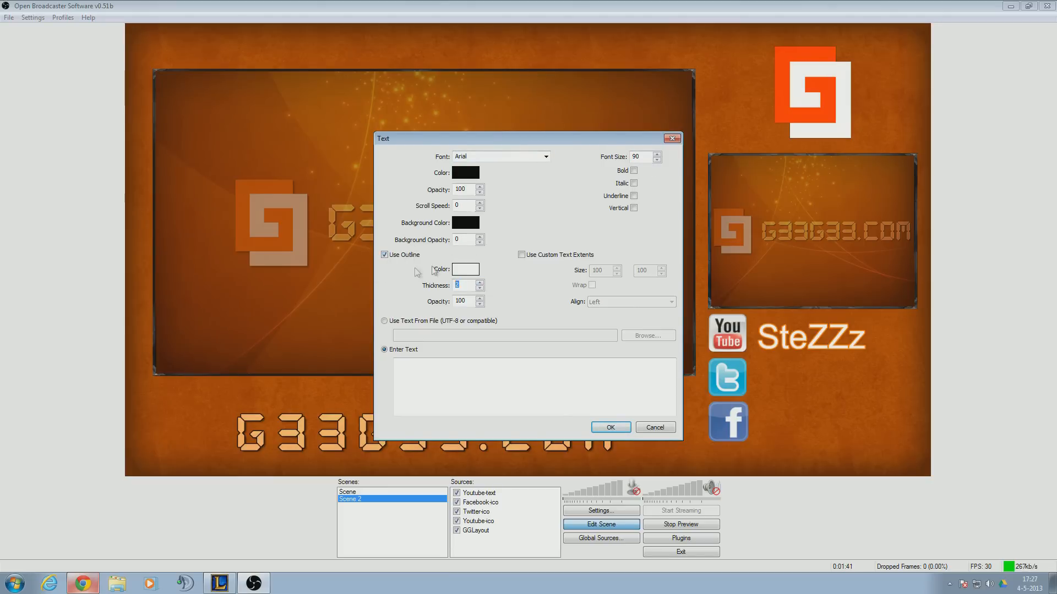
pyautogui.click(464, 269)
pyautogui.write('5')
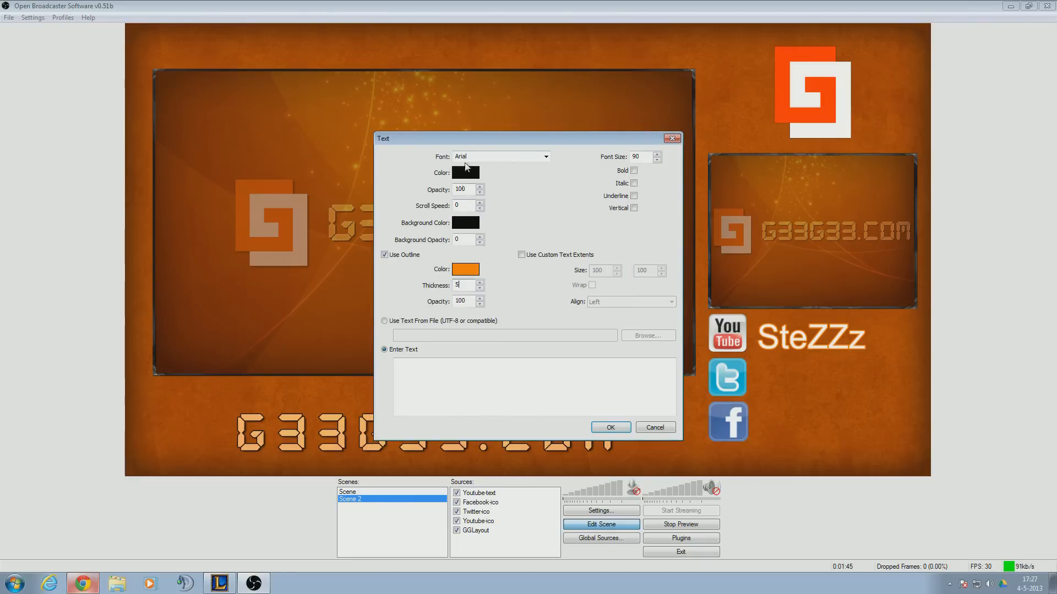
# - Set the text colour to white and enter SteZZz as the Twitter label
pyautogui.click(465, 172)
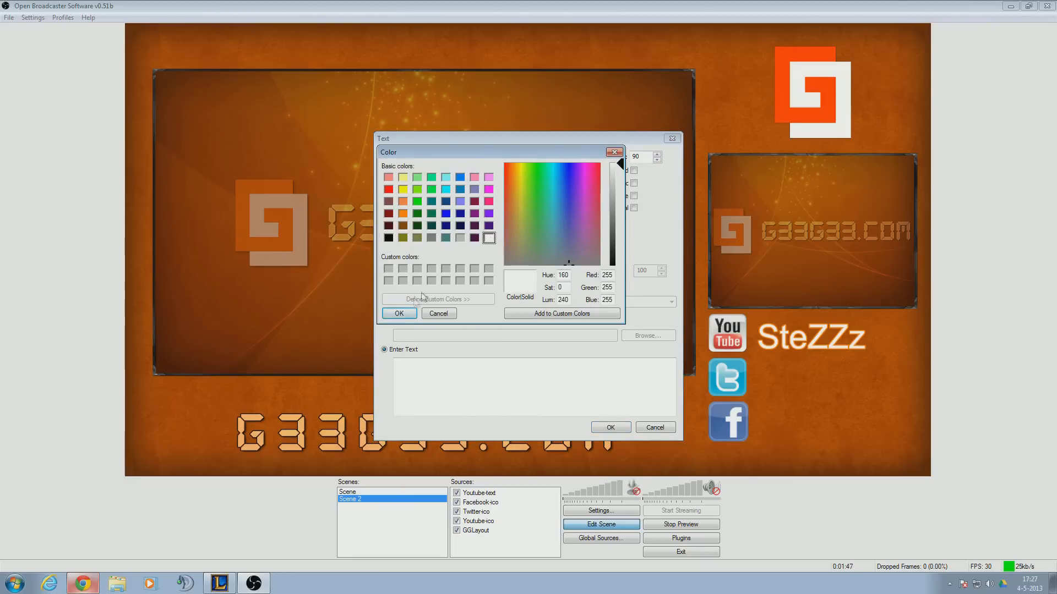
pyautogui.click(399, 313)
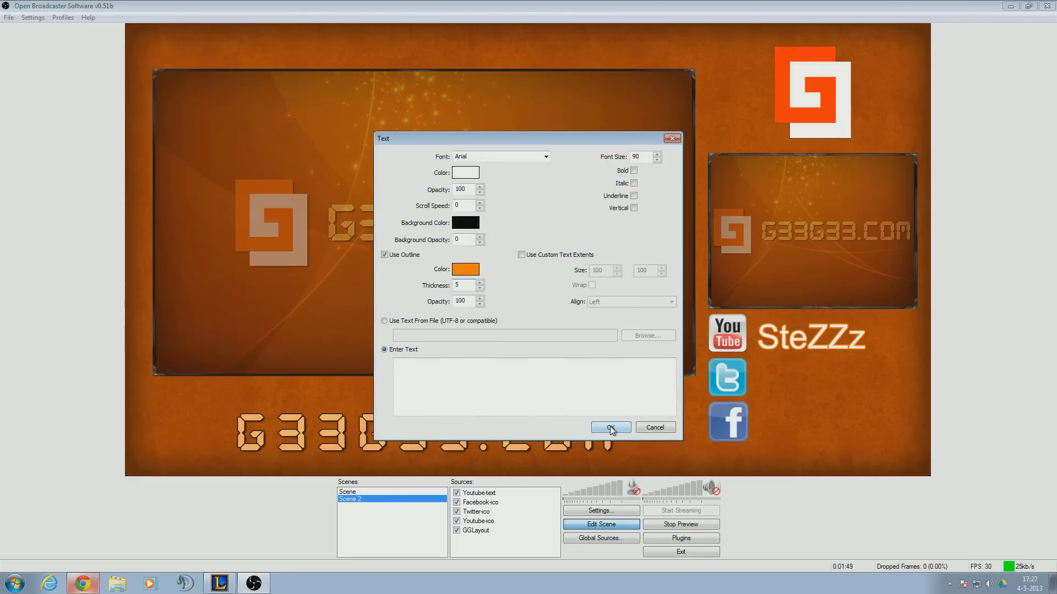
pyautogui.write('SteZZz')
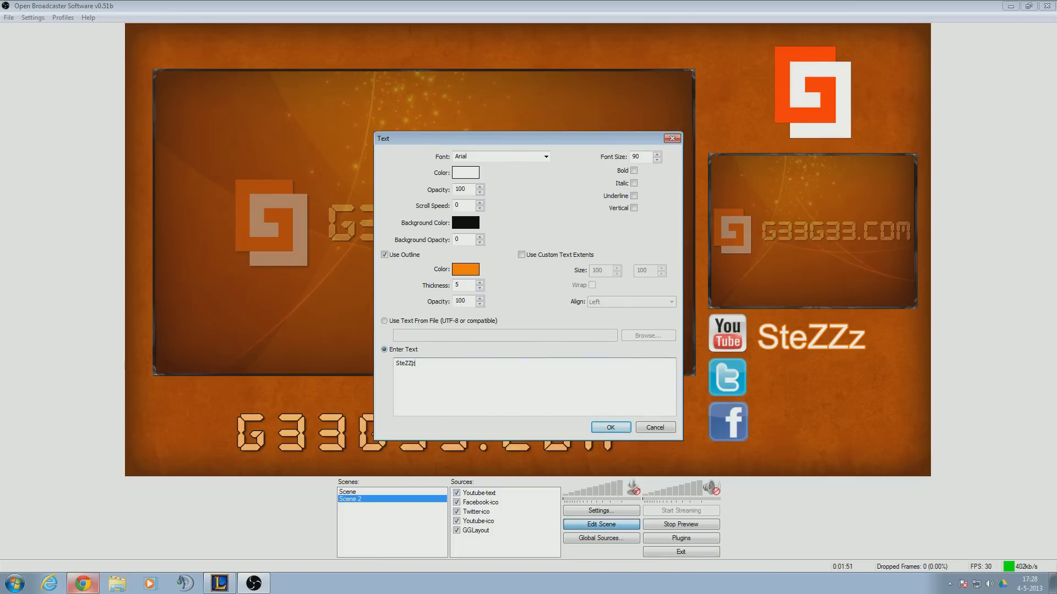
pyautogui.click(608, 427)
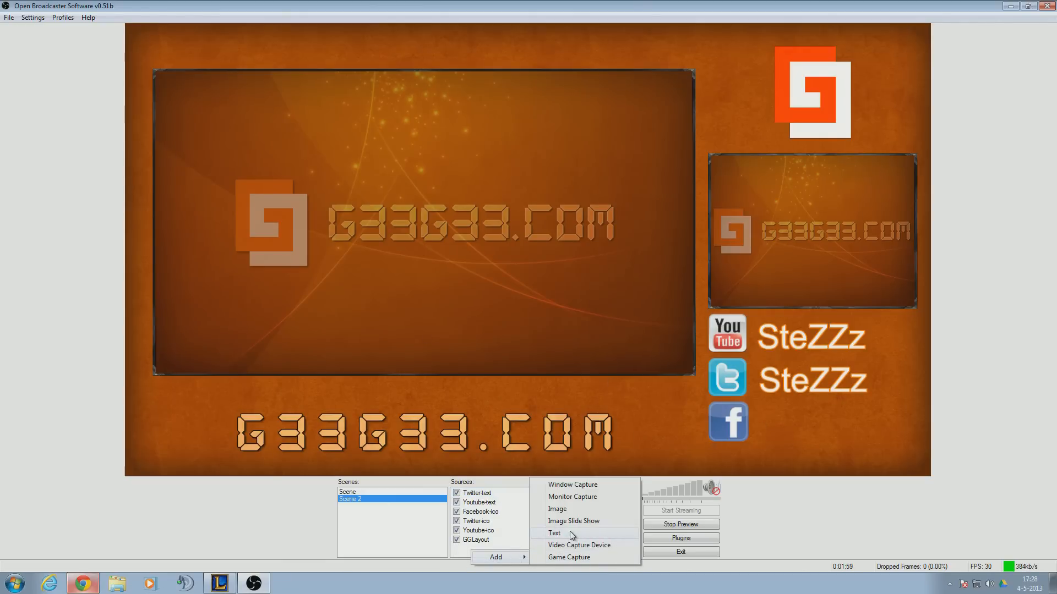
# - Add a Facebook-text source showing SteZZzy in white with an orange outline
pyautogui.click(554, 534)
pyautogui.write('Facebook-text')
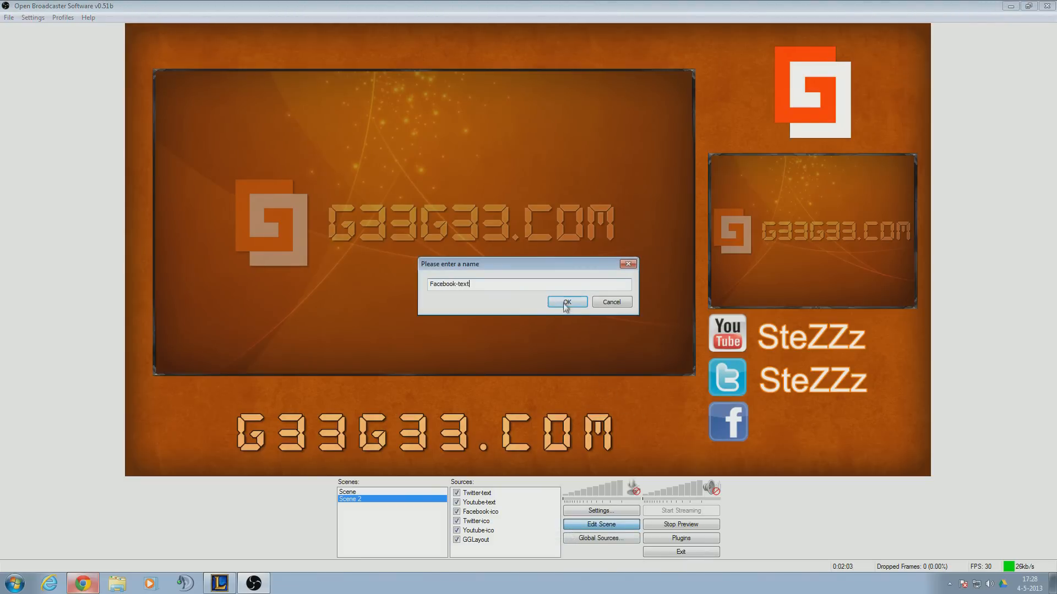
pyautogui.click(566, 302)
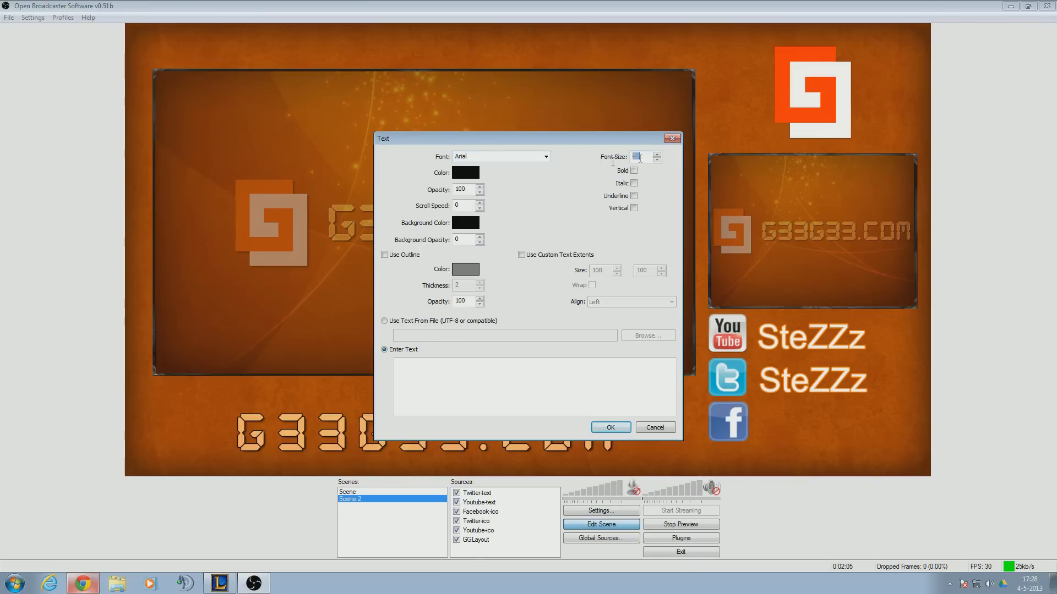
pyautogui.click(465, 173)
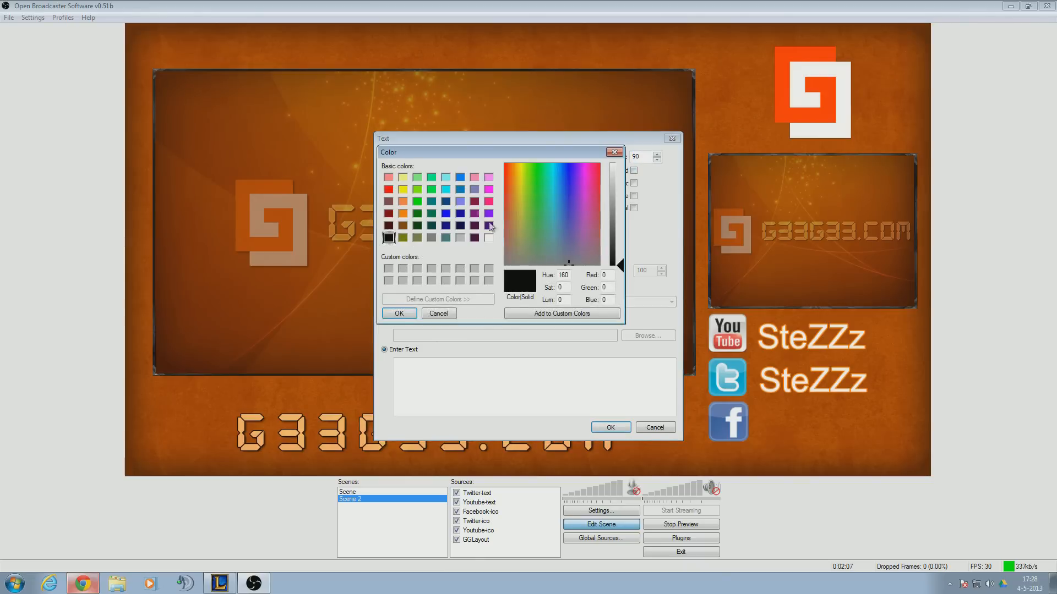
pyautogui.click(438, 312)
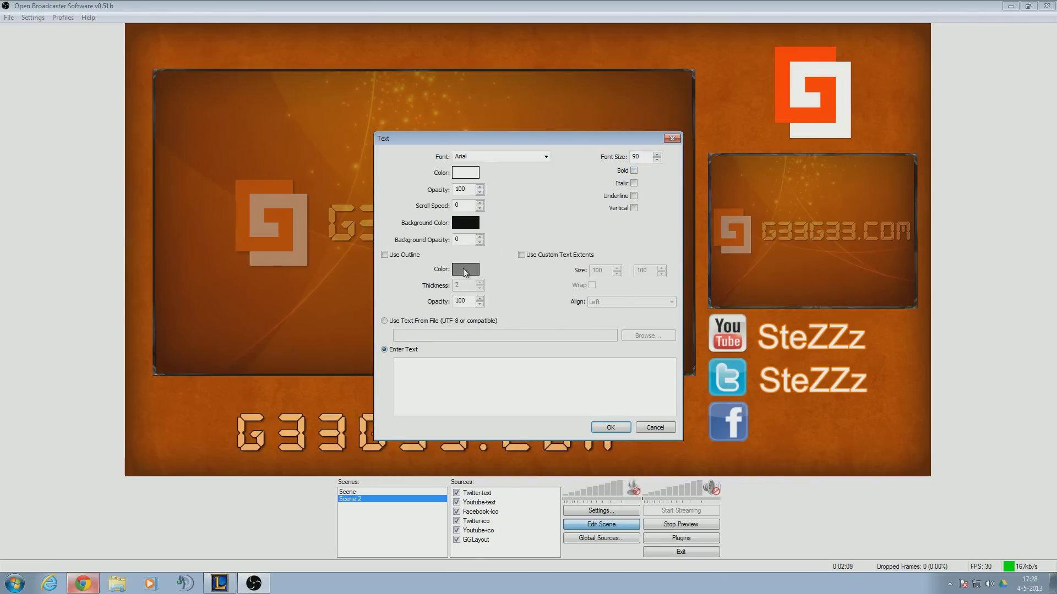
pyautogui.click(464, 269)
pyautogui.write('Ste')
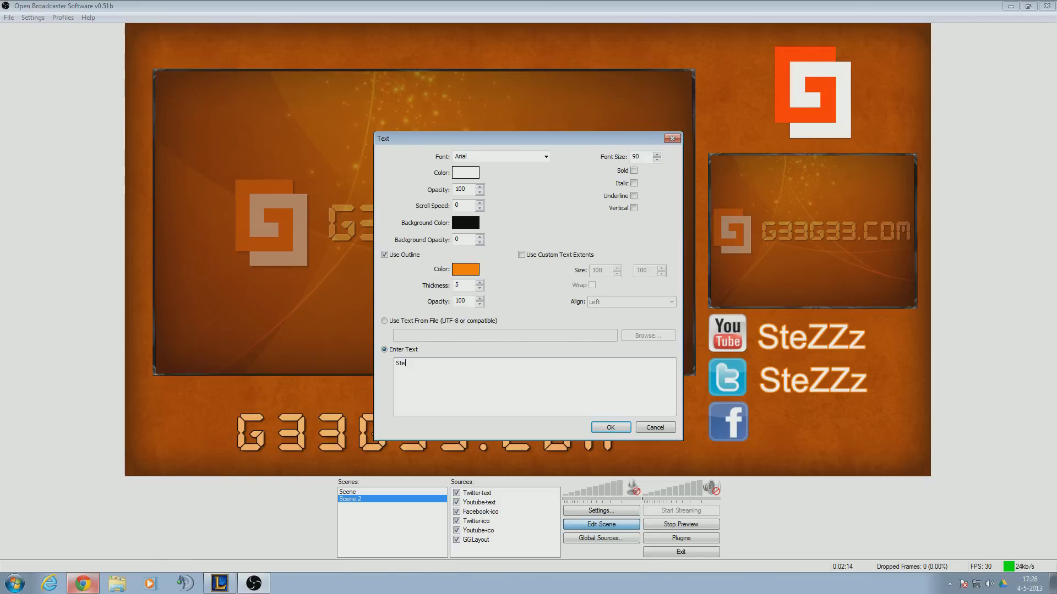
pyautogui.click(610, 427)
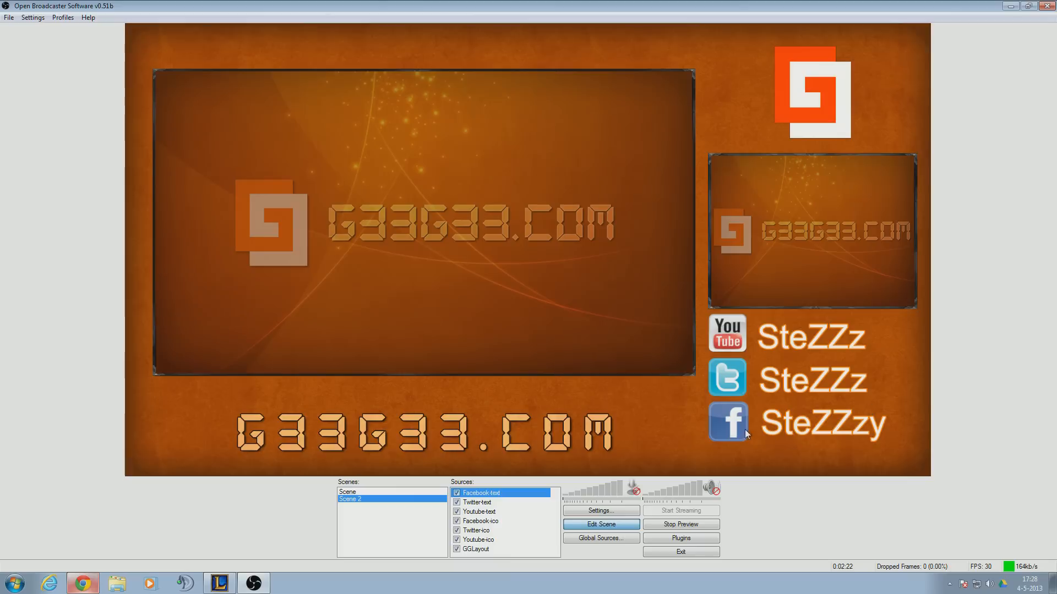
pyautogui.moveTo(782, 435)
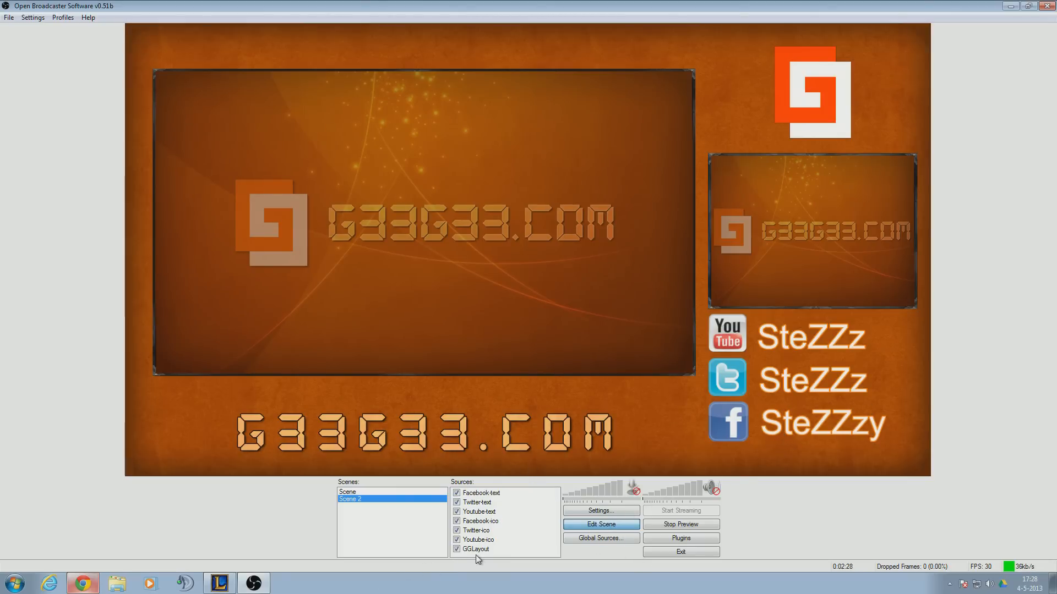
pyautogui.rightClick(502, 553)
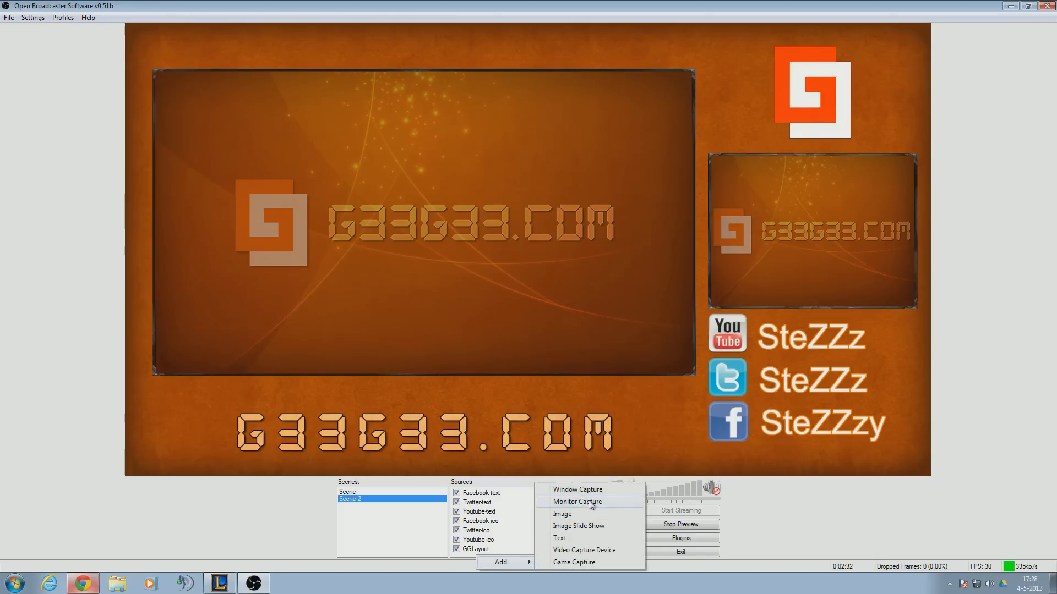
# - Add a source named Monitor Capture and pick the monitor to capture
pyautogui.click(576, 502)
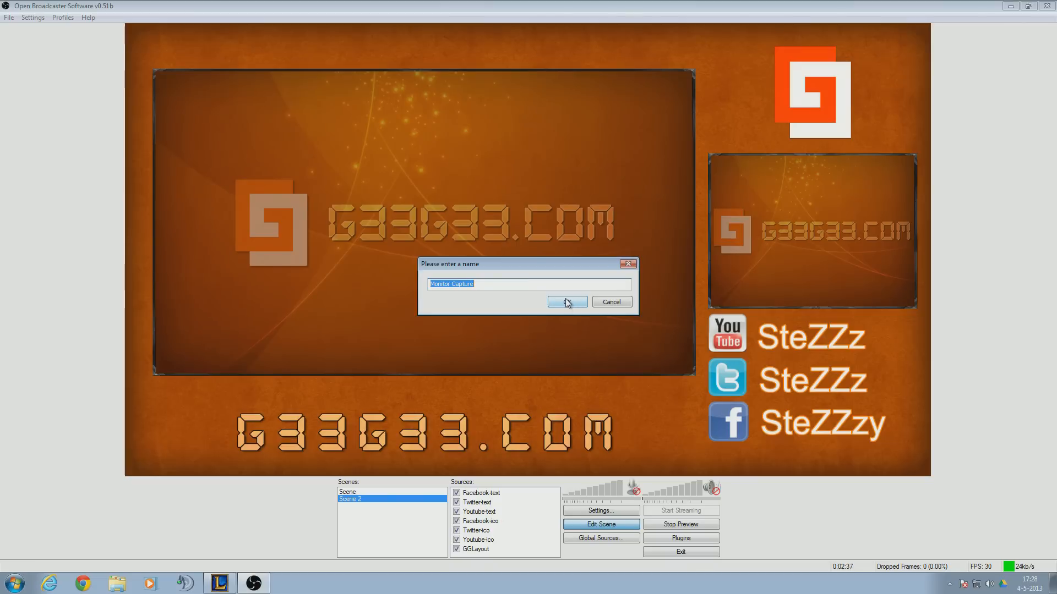
pyautogui.click(565, 303)
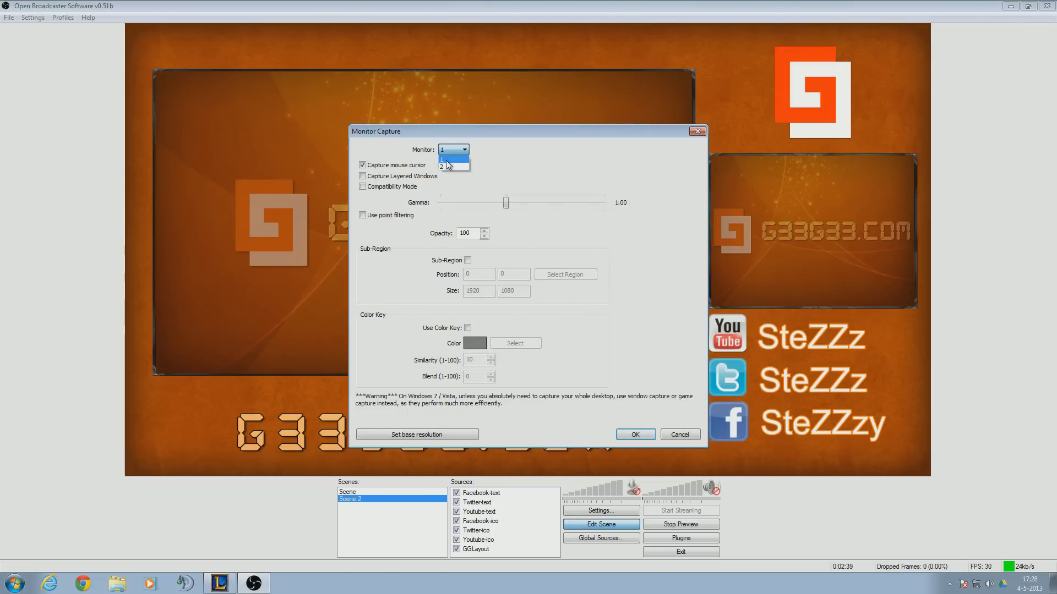
pyautogui.click(634, 435)
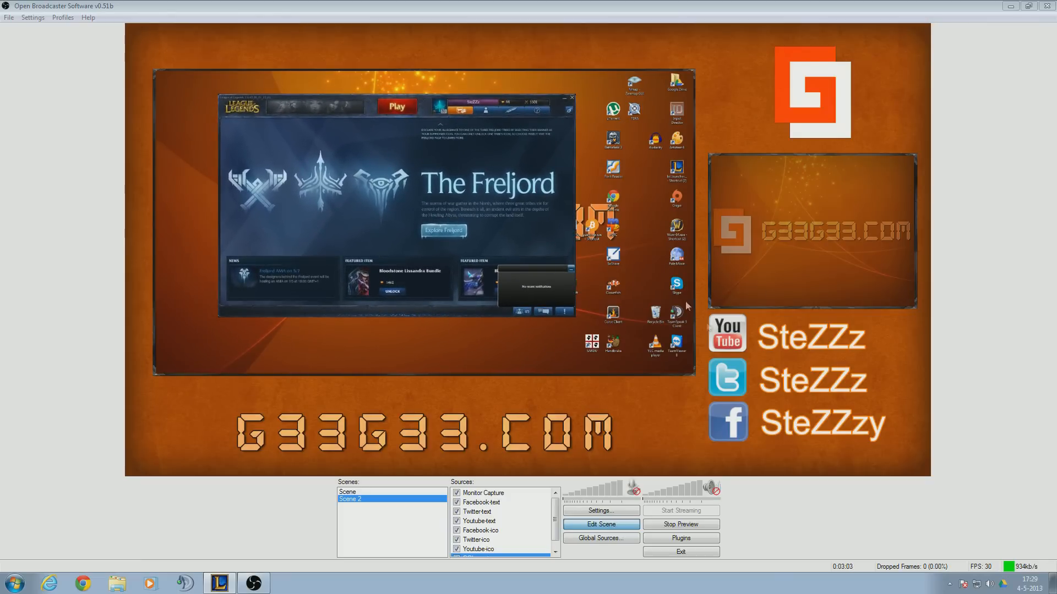
pyautogui.moveTo(854, 364)
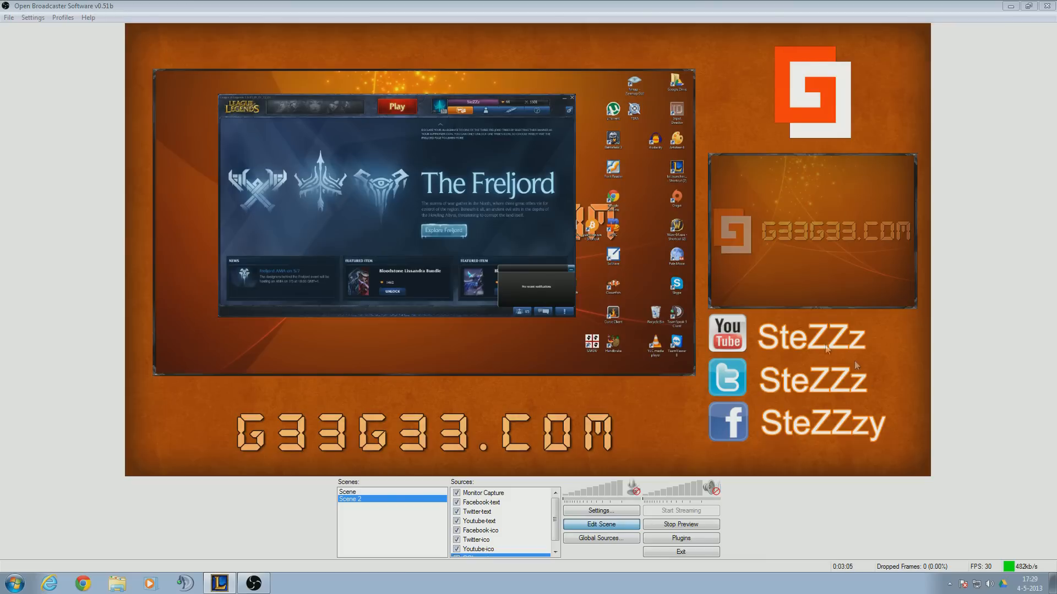
pyautogui.moveTo(816, 192)
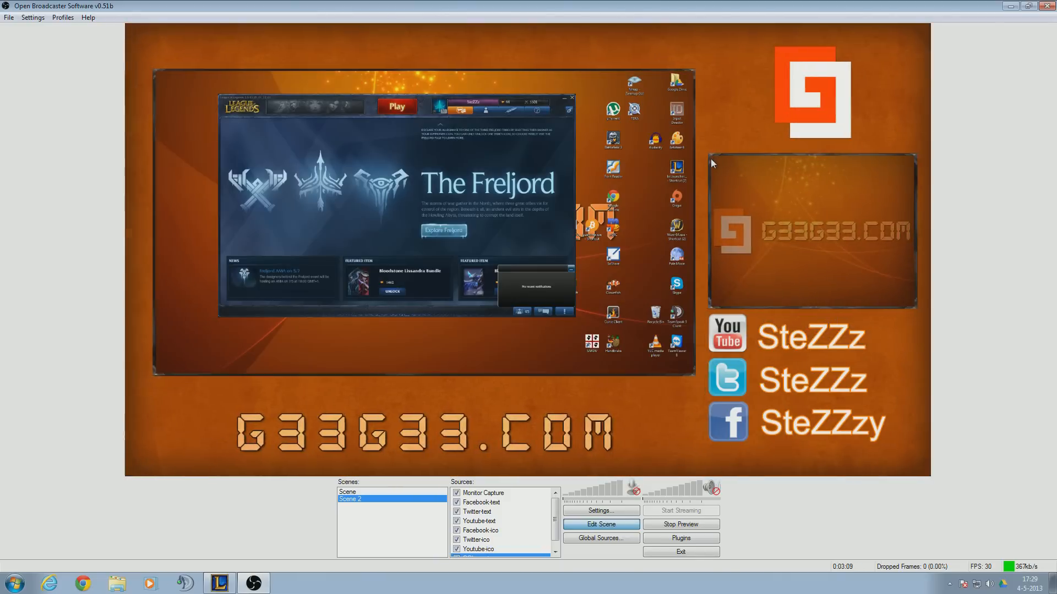
pyautogui.moveTo(761, 237)
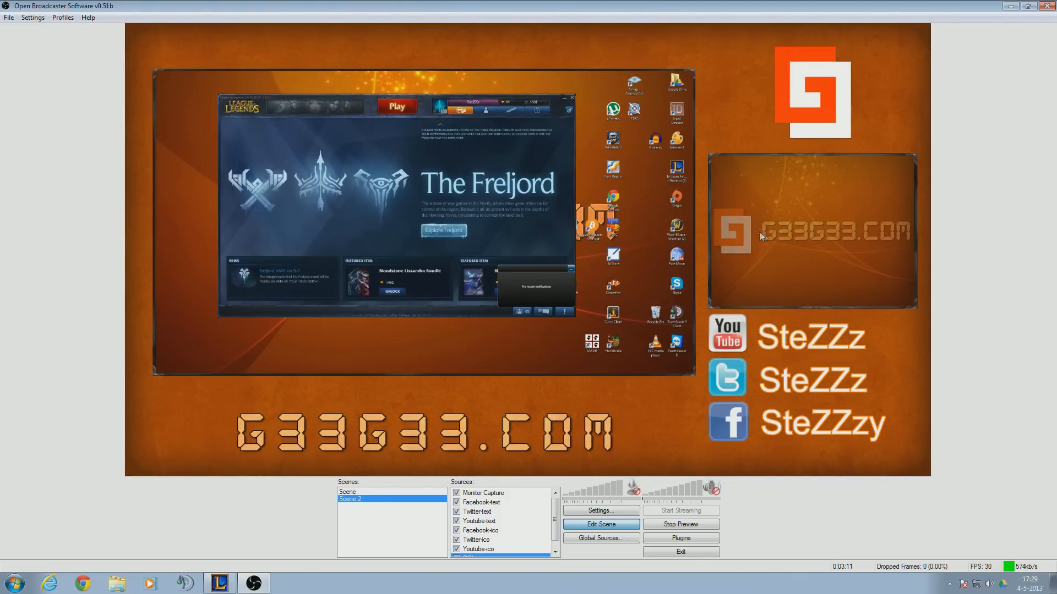